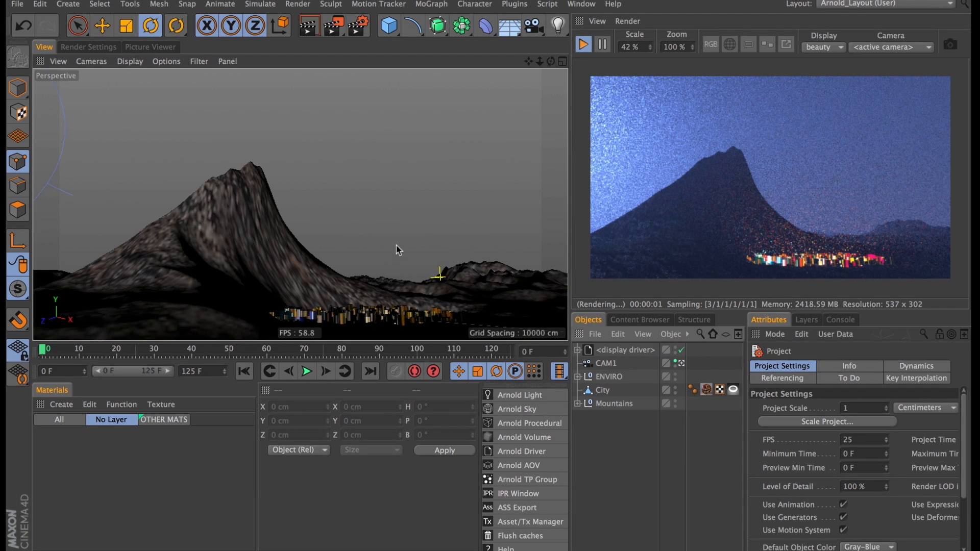
mouse_move(582, 122)
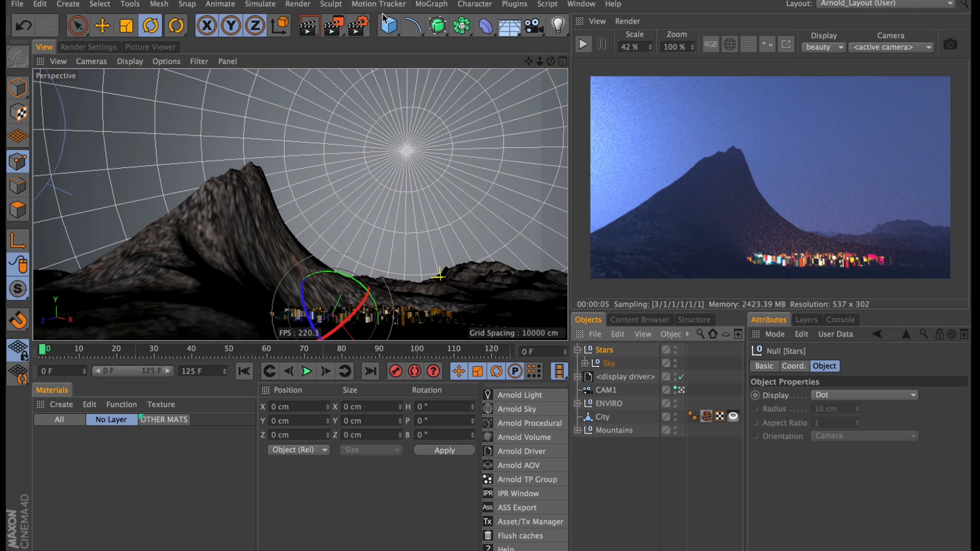
Clone a null across the Sky surface (Object mode, Surface, 6000 clones) and add a Tracer
click(389, 26)
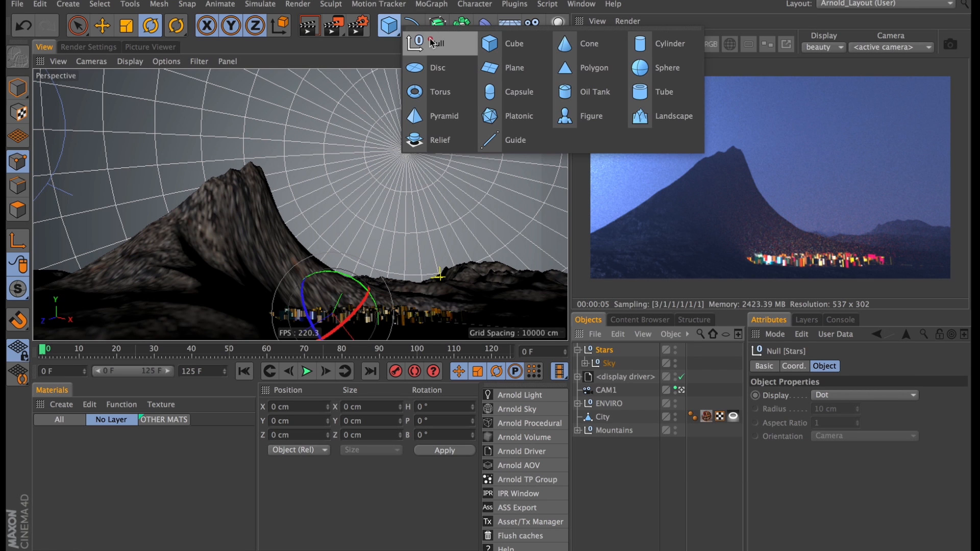
click(437, 42)
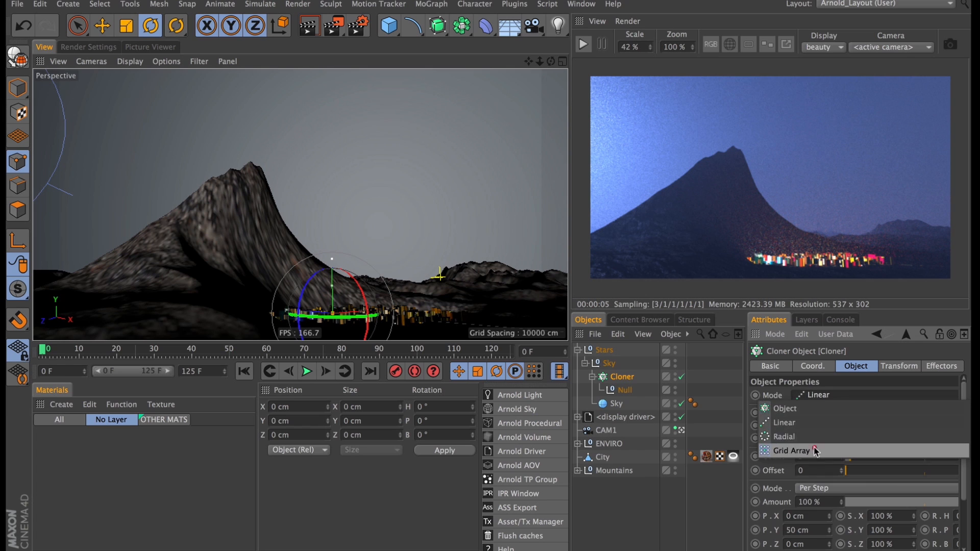
click(785, 408)
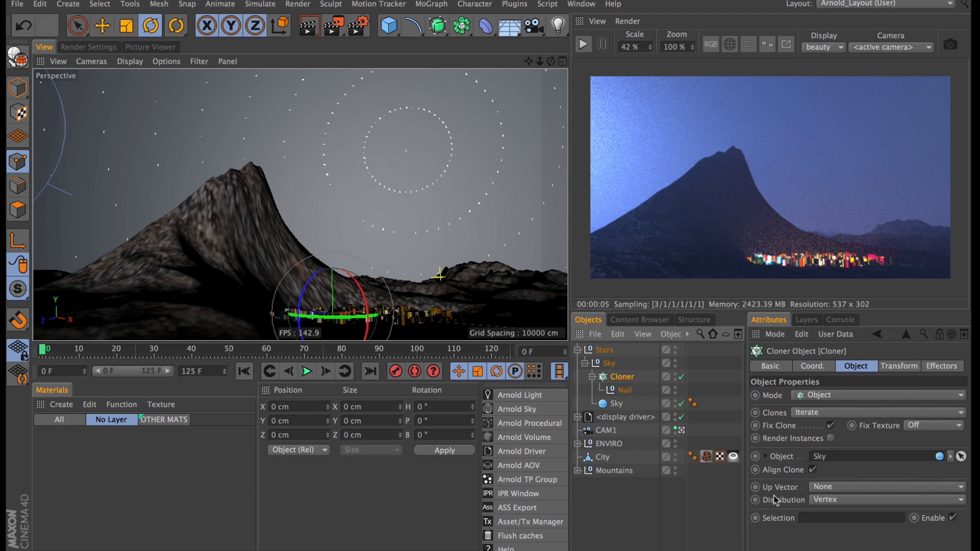
mouse_move(828, 509)
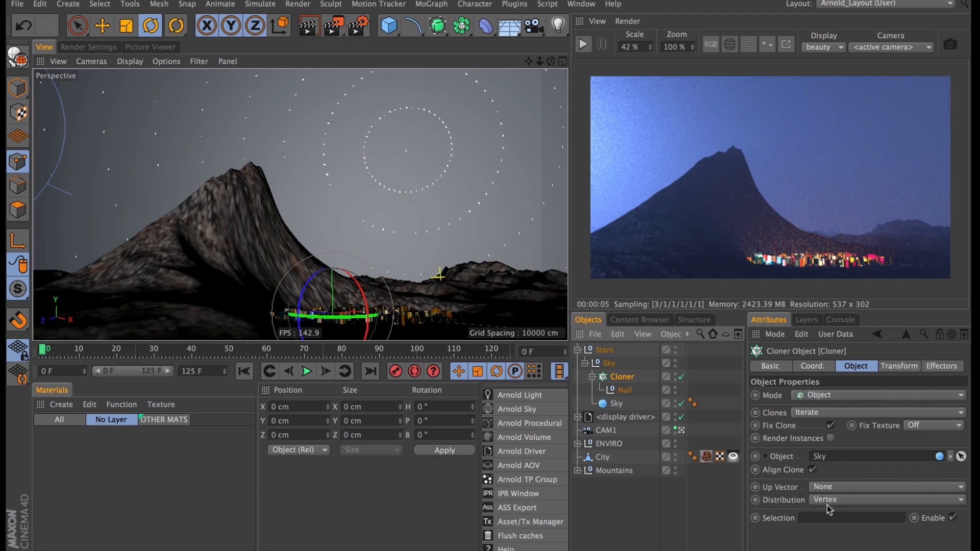
click(886, 499)
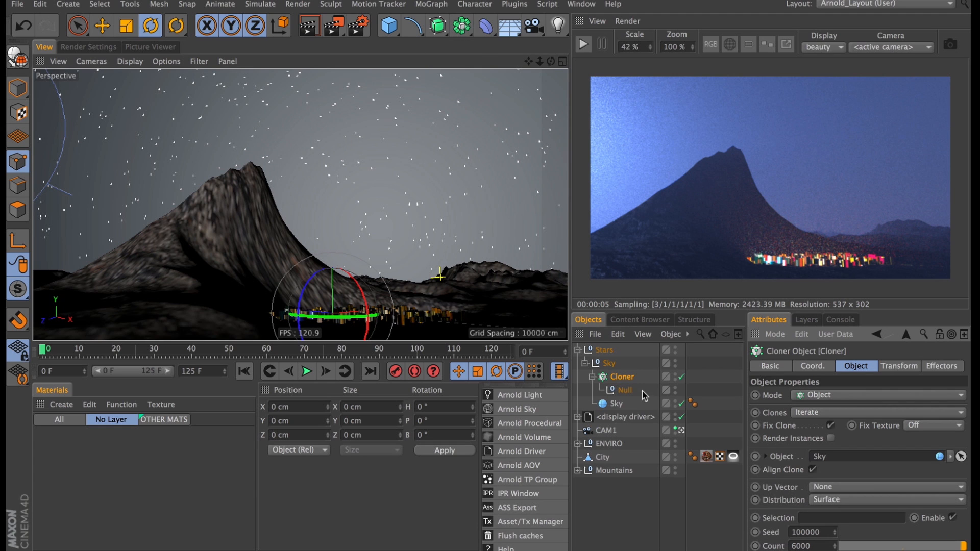
mouse_move(531, 189)
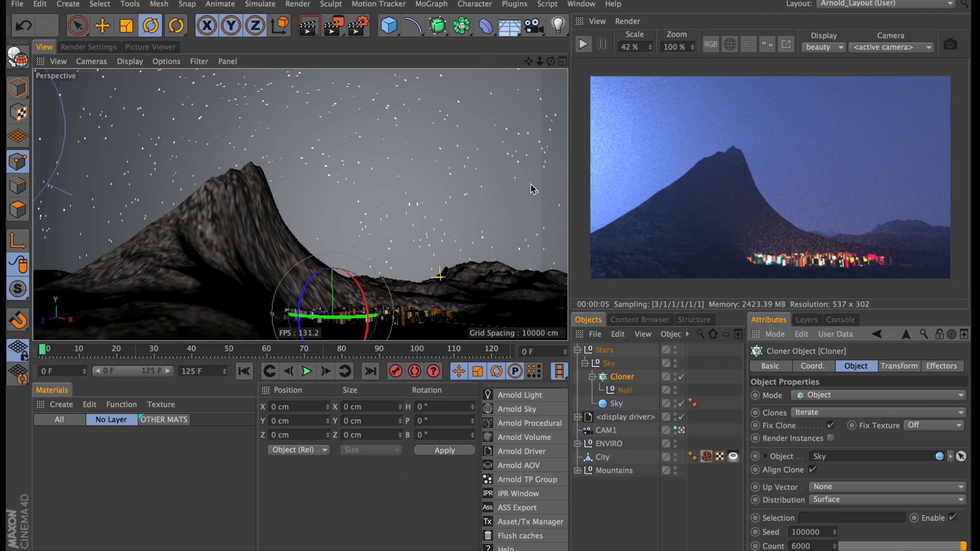
click(429, 4)
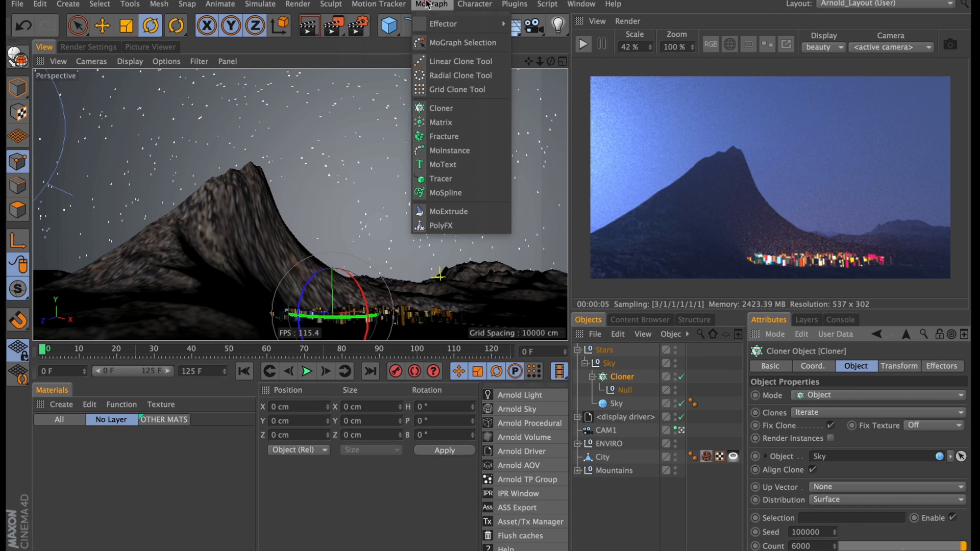
click(440, 179)
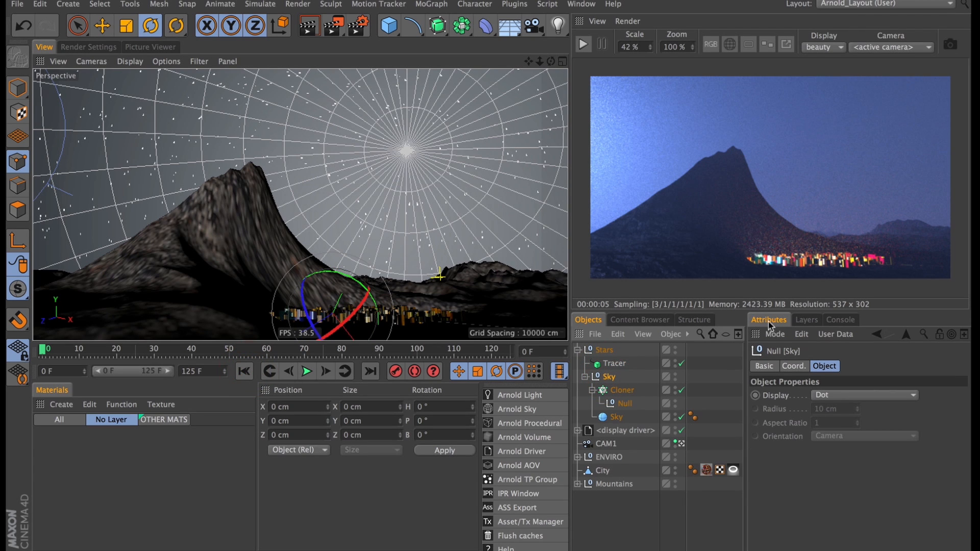
Keyframe the Sky null's heading rotation from 0 at frame 0 to -234° at frame 100
click(793, 365)
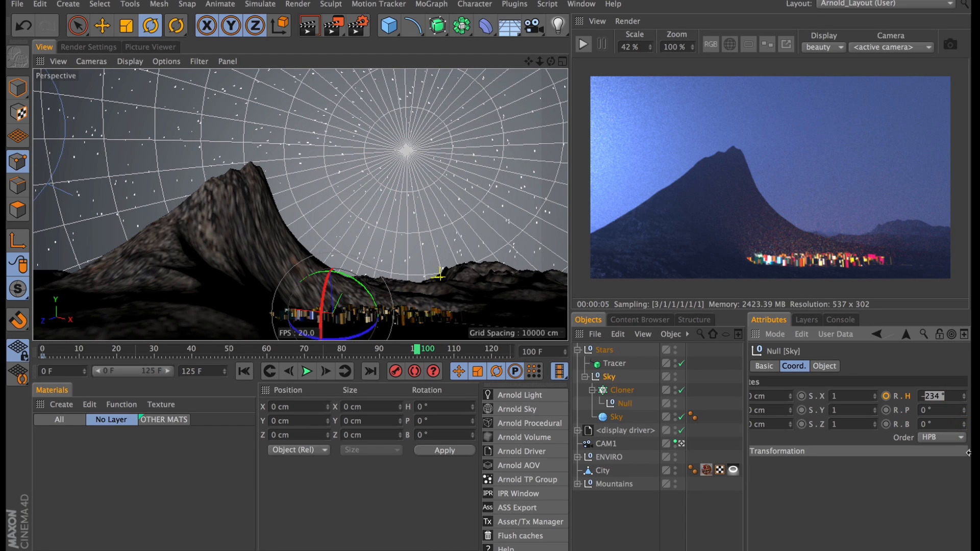
text(-3)
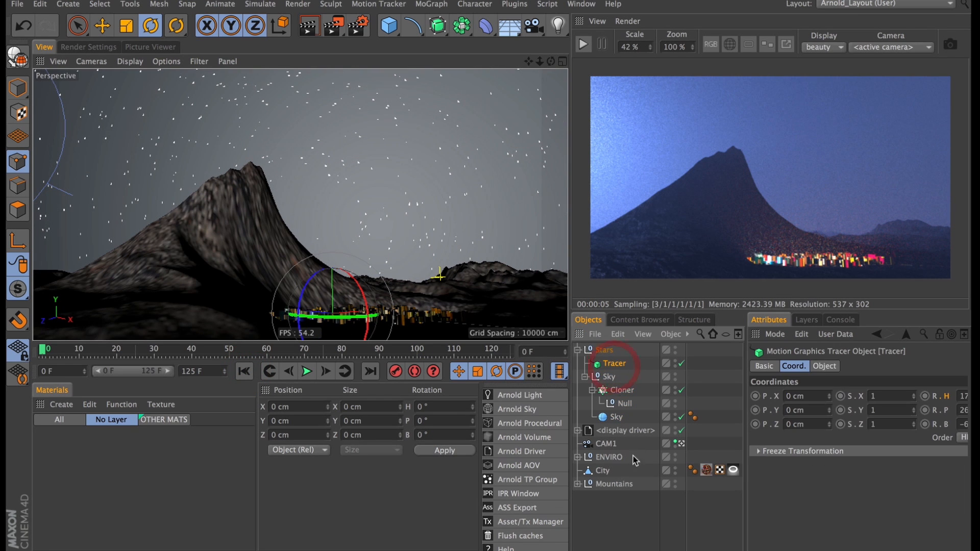
Link the Cloner into the Tracer and play the animation to frame 101 to grow trails
click(824, 365)
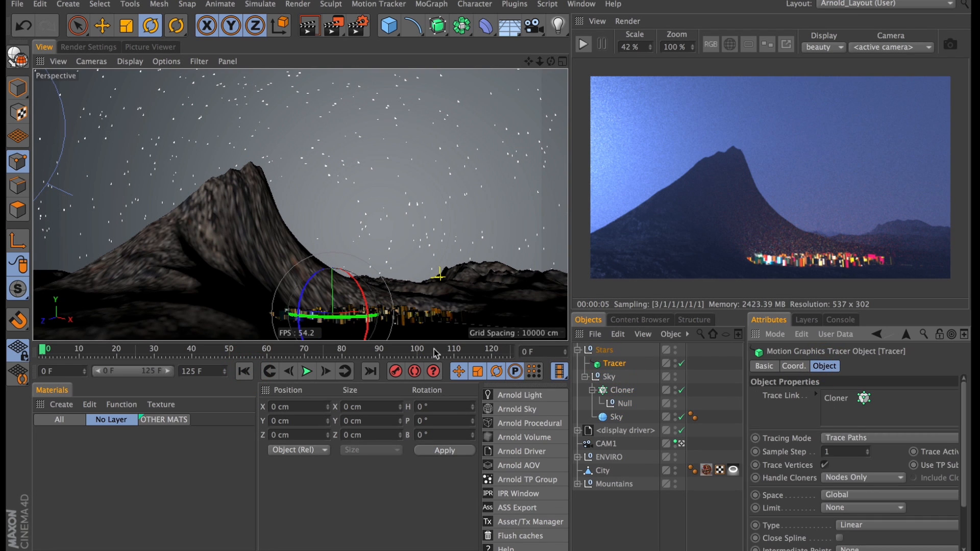
click(305, 371)
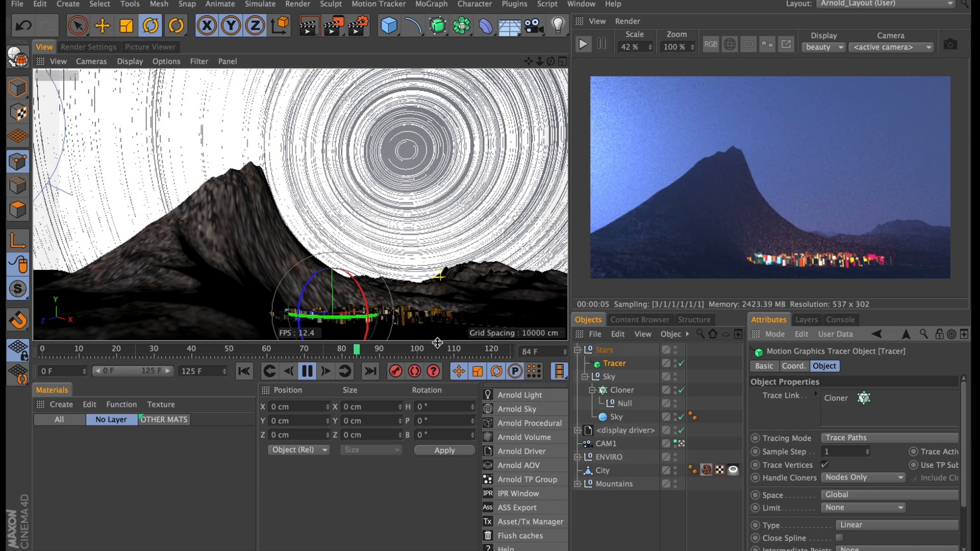
click(305, 370)
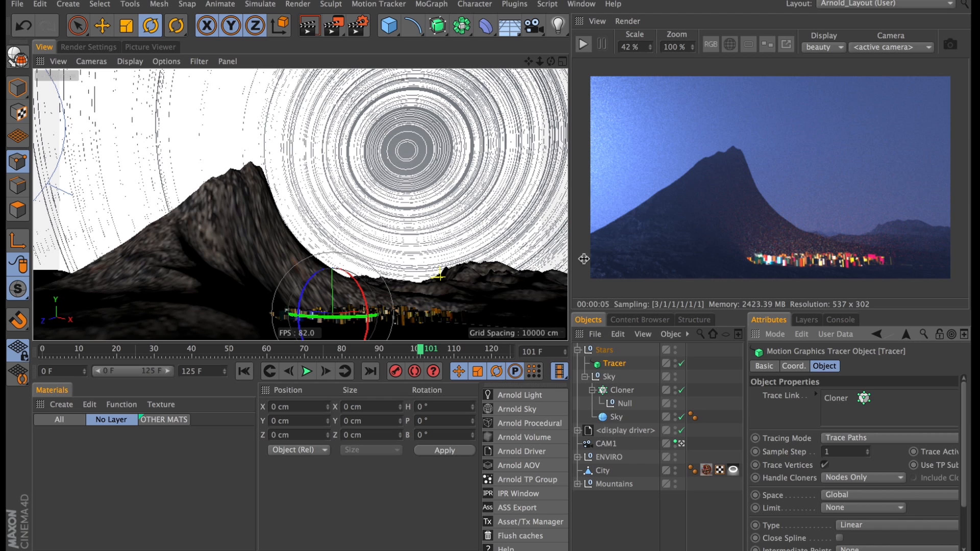
Bake the trails with Current State to Object, disable Sky and Tracer, and create an Arnold material
right_click(612, 347)
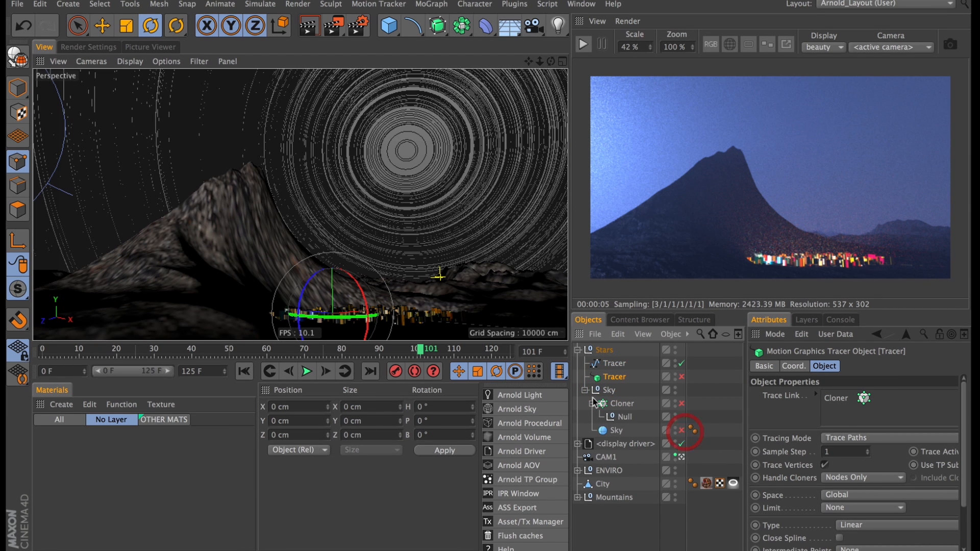
click(578, 390)
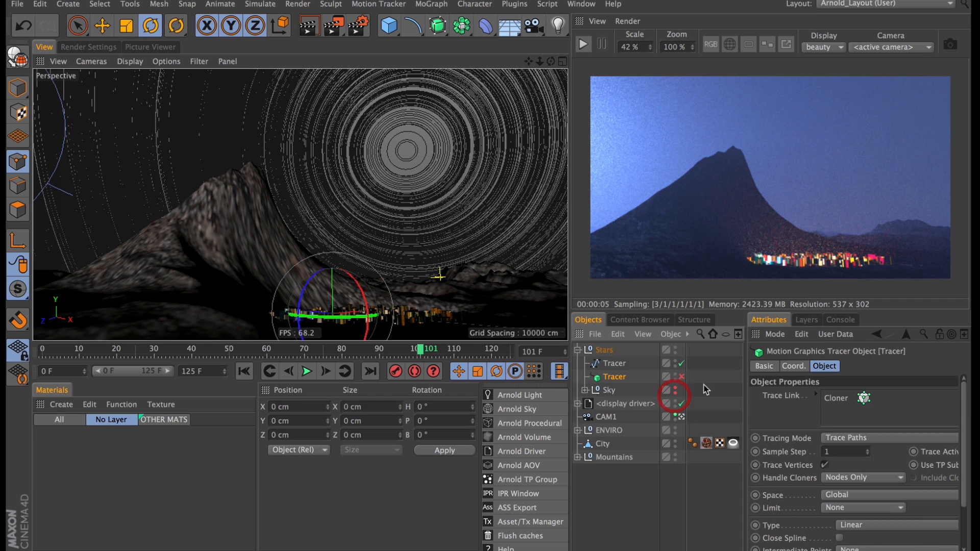
click(615, 362)
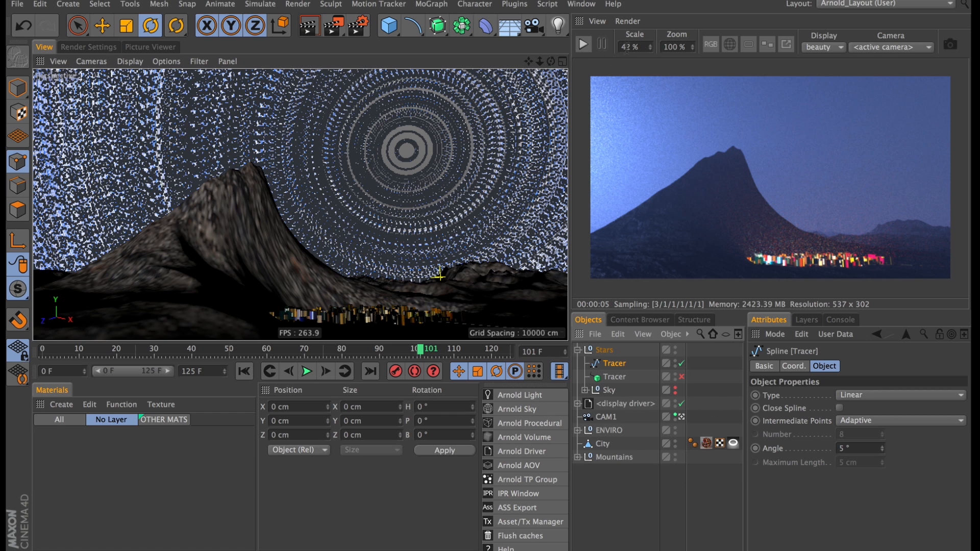
click(582, 44)
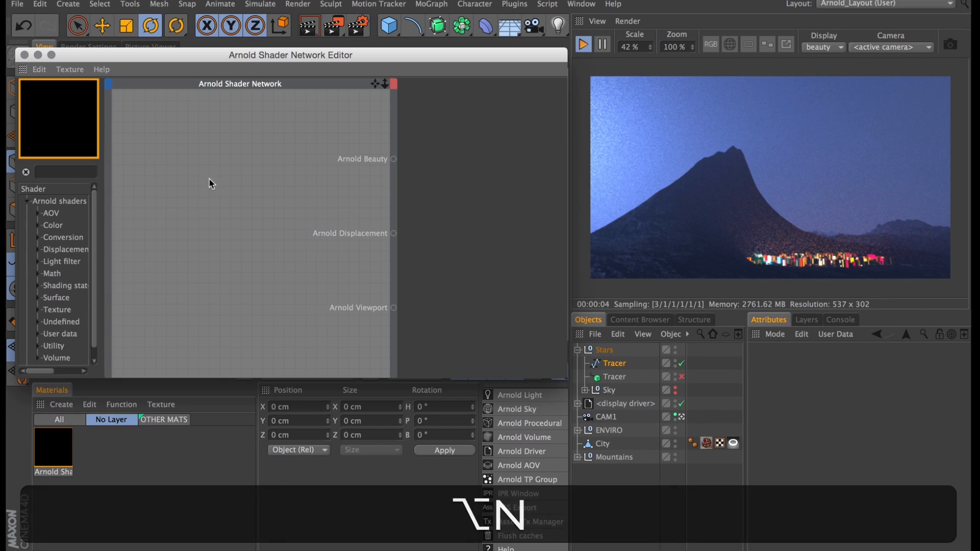
Wire a 'standard' shader to Arnold Beauty and apply the material to the trail spline
text(stan)
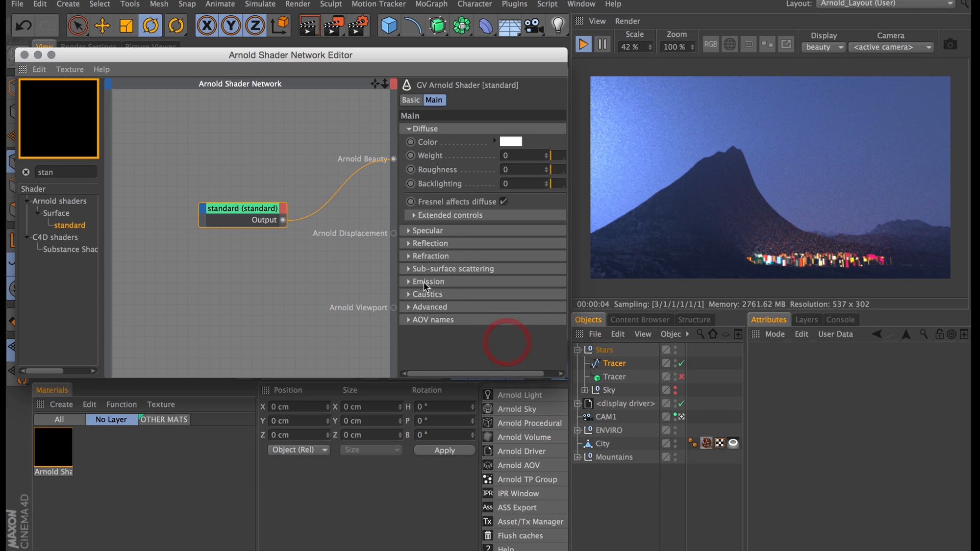
click(427, 281)
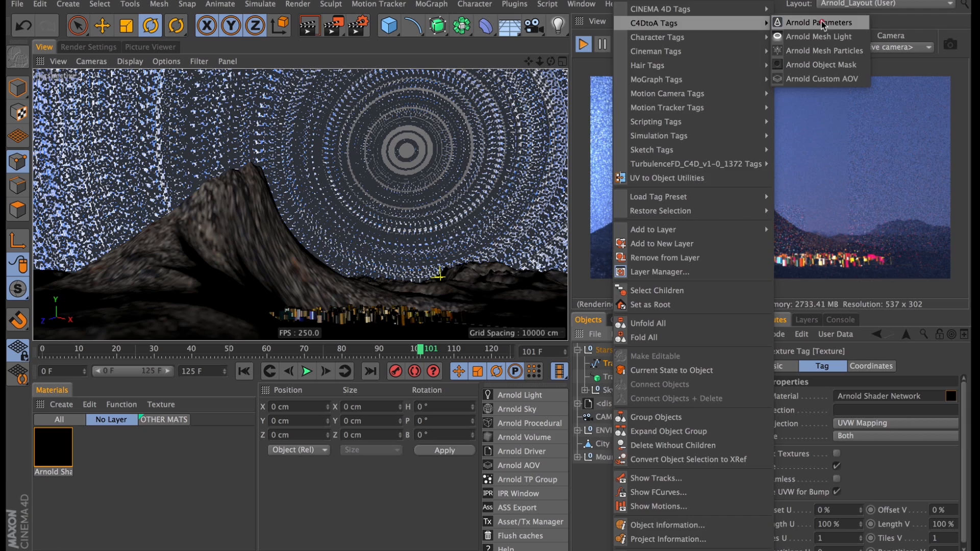
Add an Arnold Parameters tag rendering the spline as thick curves, then open the material's network
click(819, 22)
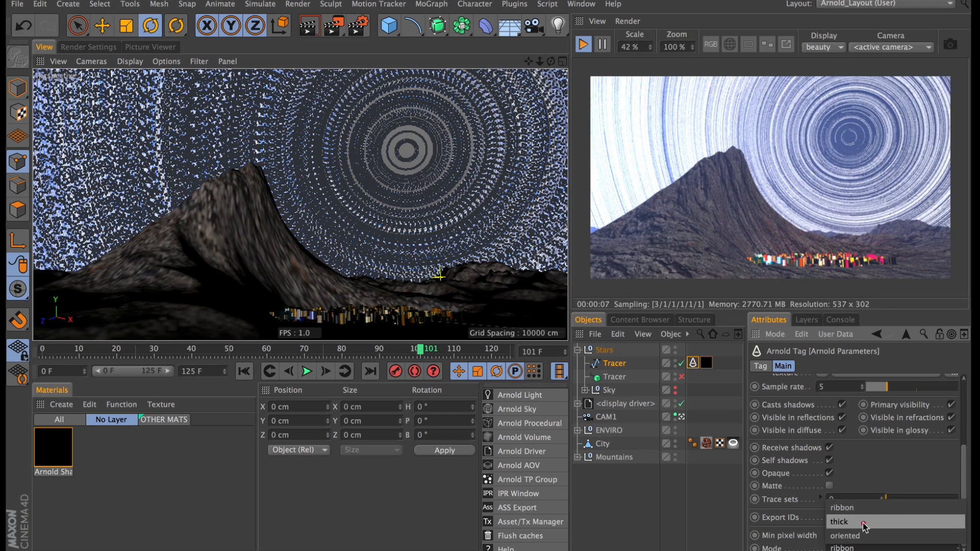
click(839, 521)
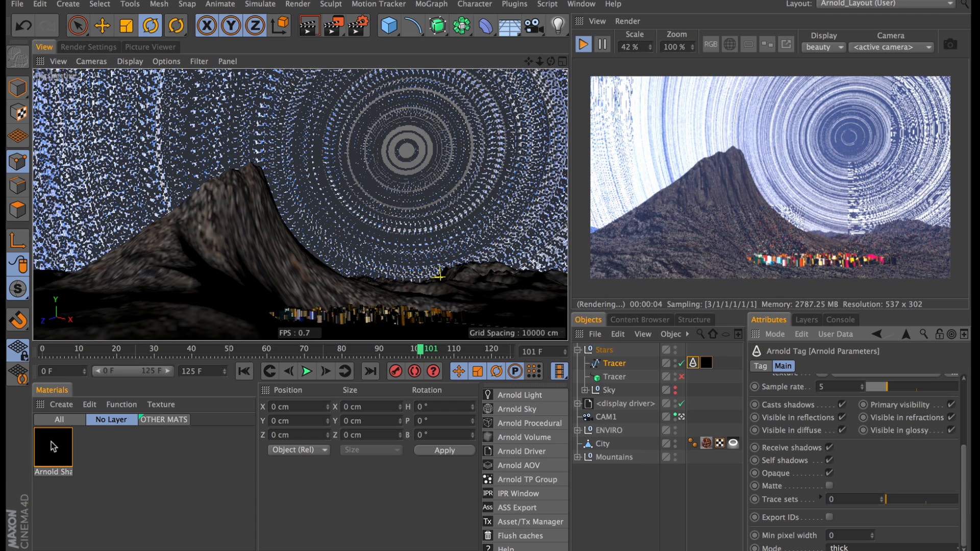
double_click(53, 448)
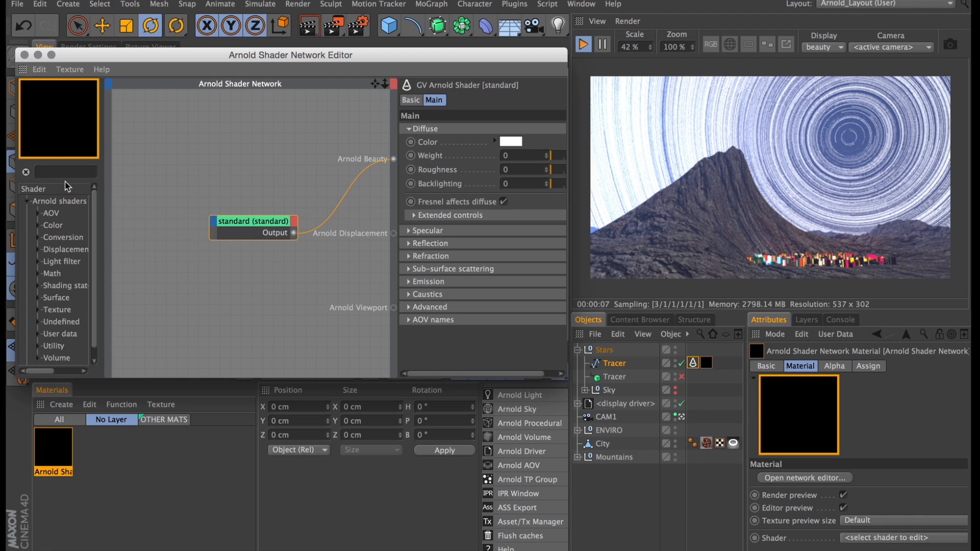
Connect a utility shader to Arnold Beauty with flat Shade mode and uniform ID Color mode
click(66, 173)
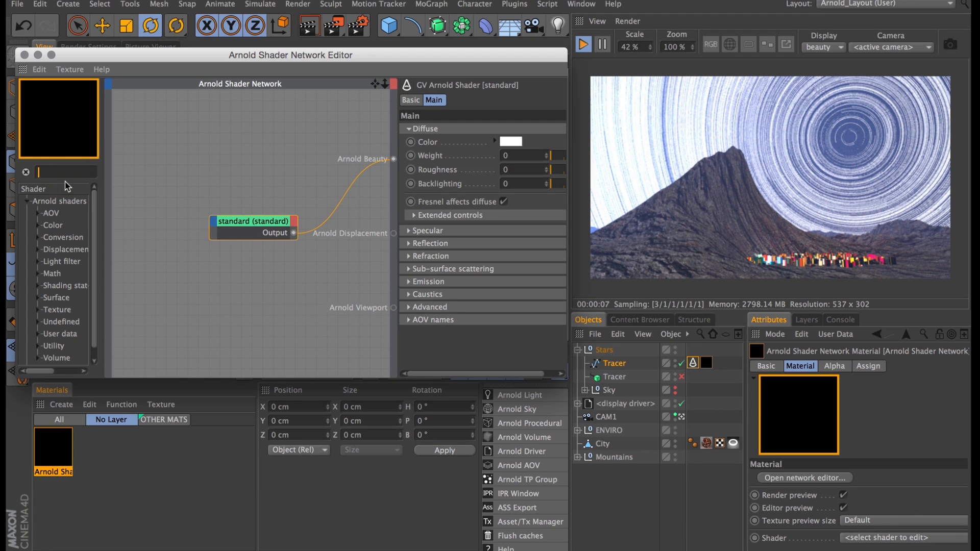
text(ur)
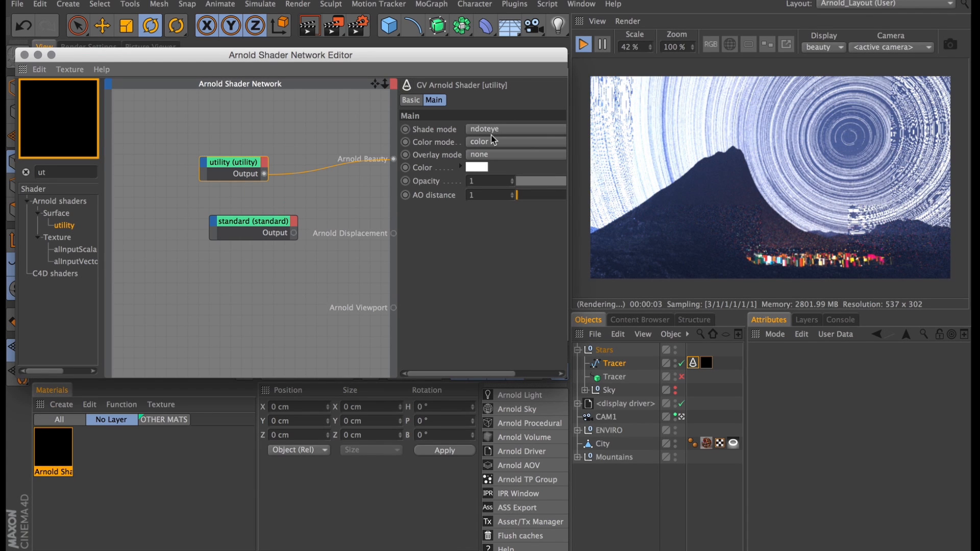
click(514, 129)
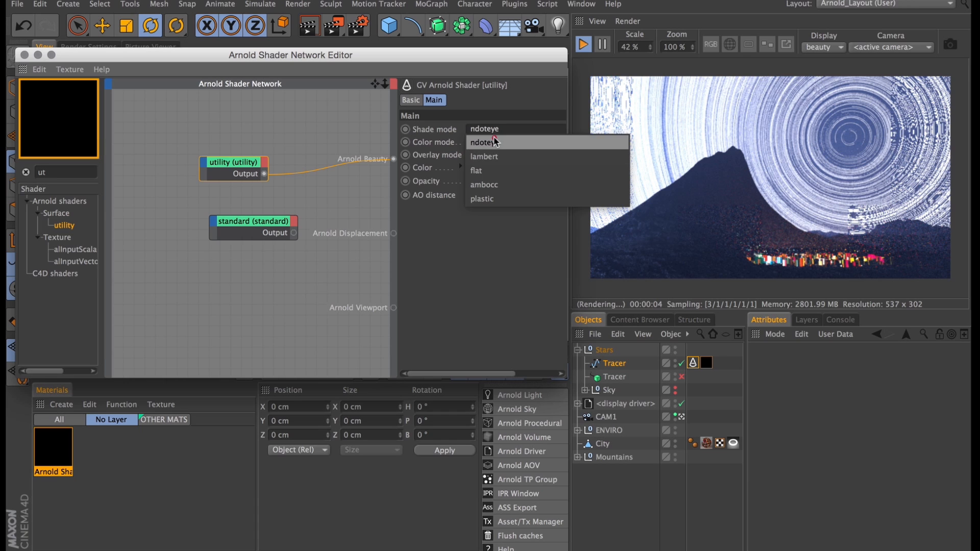
click(476, 170)
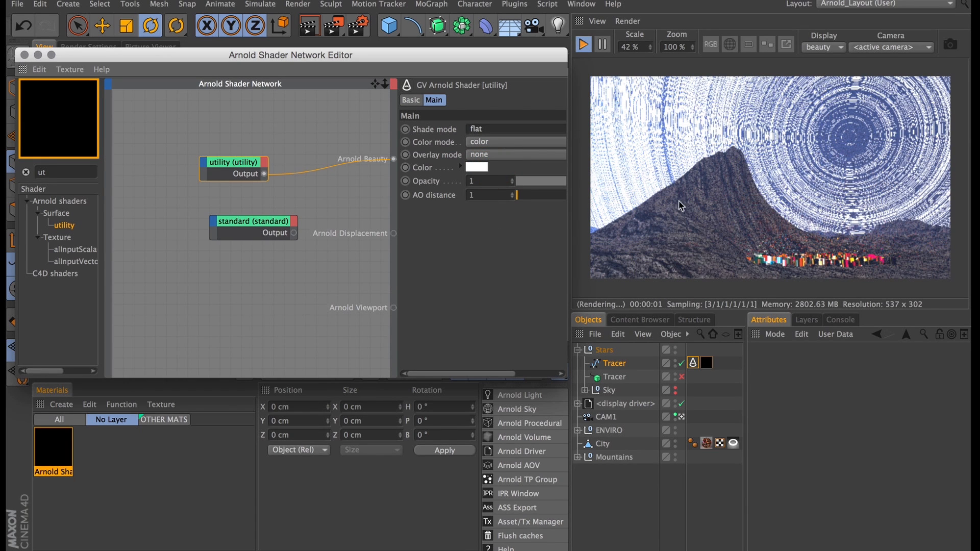
click(515, 154)
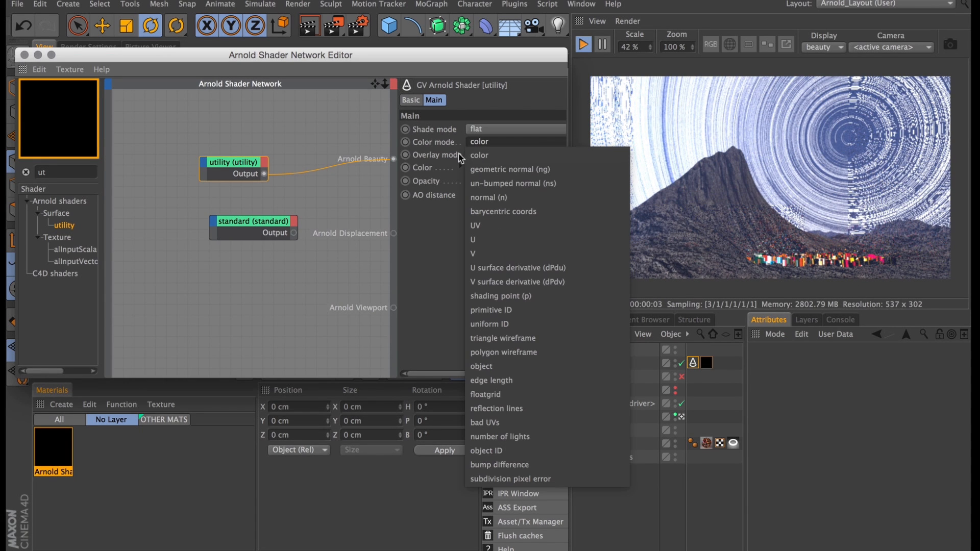
click(489, 324)
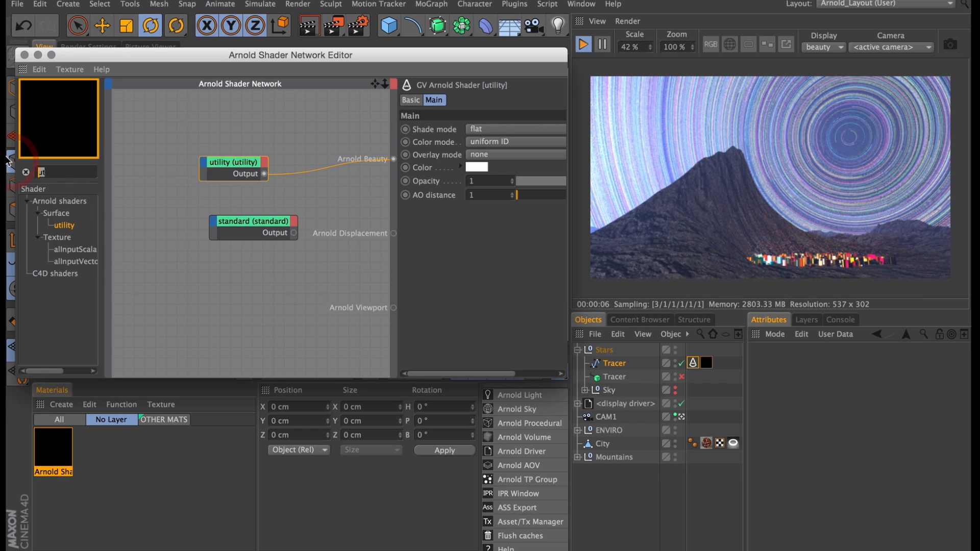
mouse_move(9, 159)
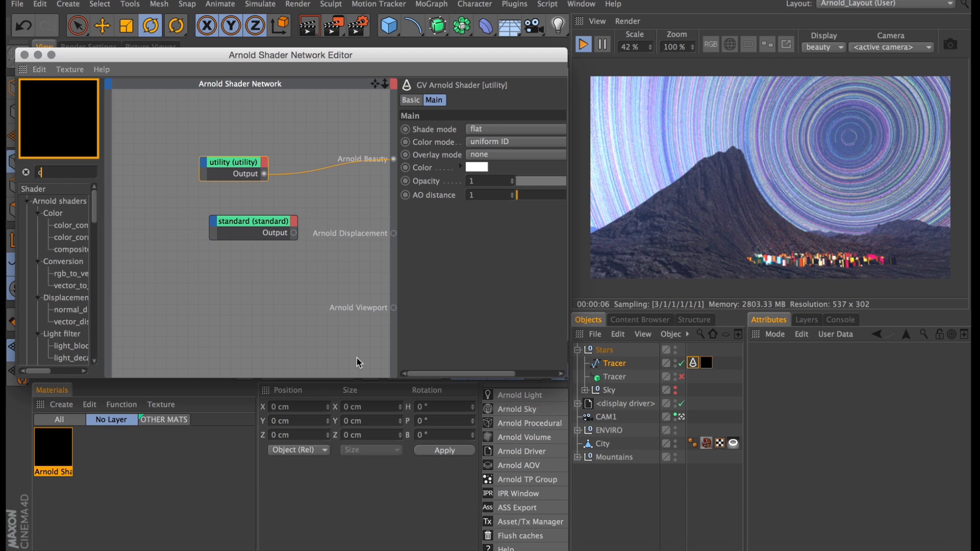
Add a color_correct after the utility shader and feed it into a new ramp_rgb input
text(ol)
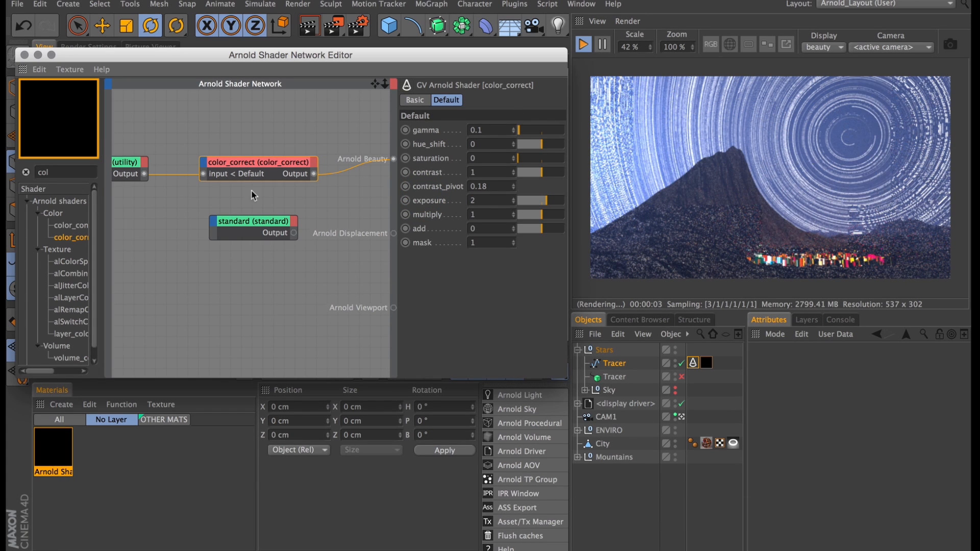
mouse_move(8, 154)
text(ram)
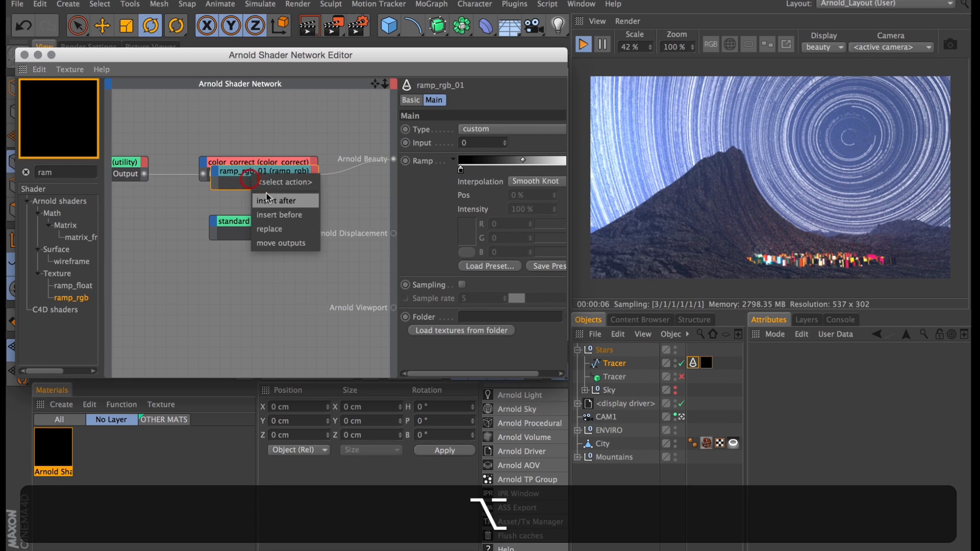
click(278, 201)
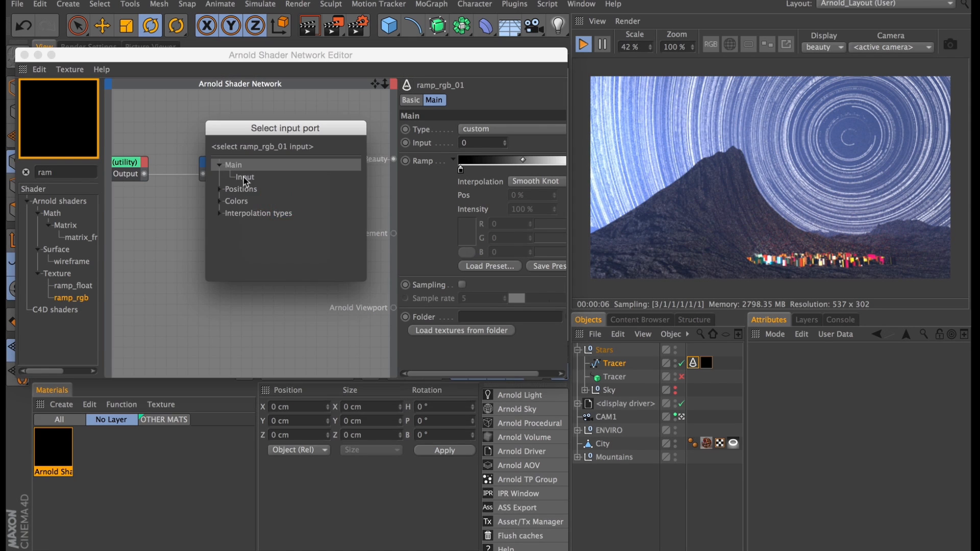
click(244, 177)
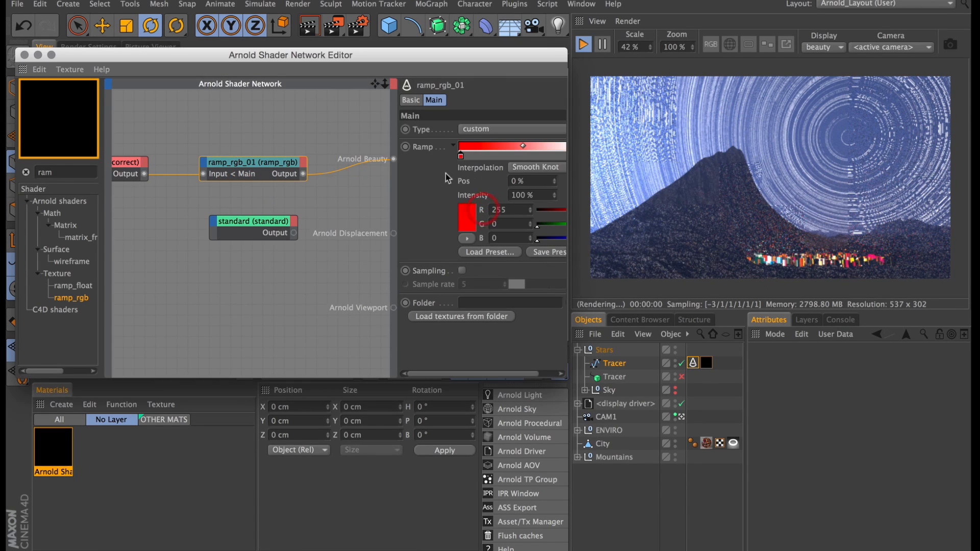
Set a ramp knot colour to blue, then load the Star Trails gradient preset
click(467, 219)
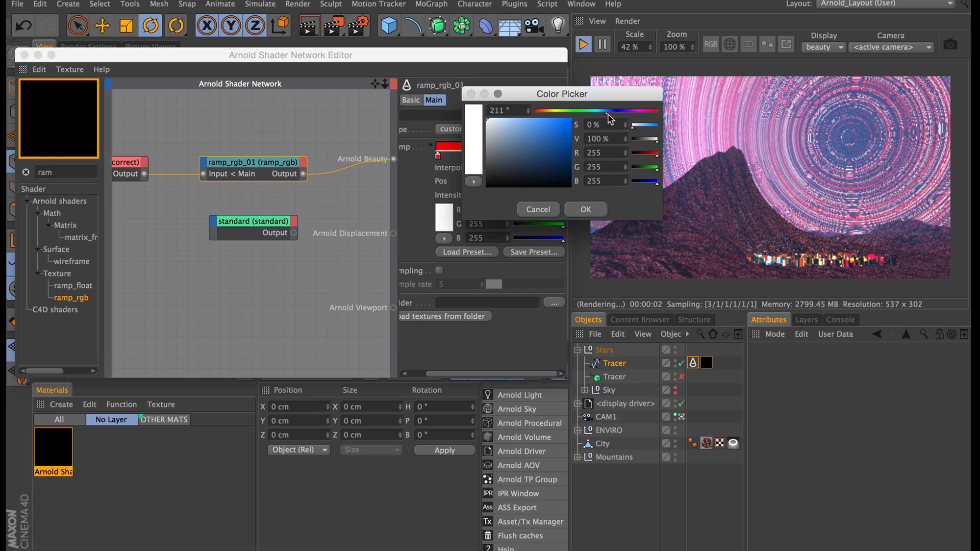
click(584, 209)
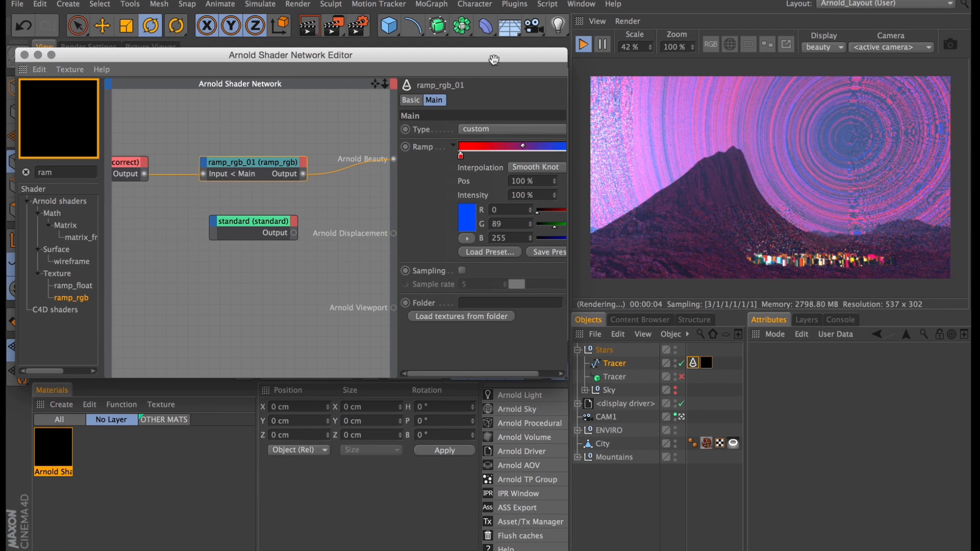
click(489, 251)
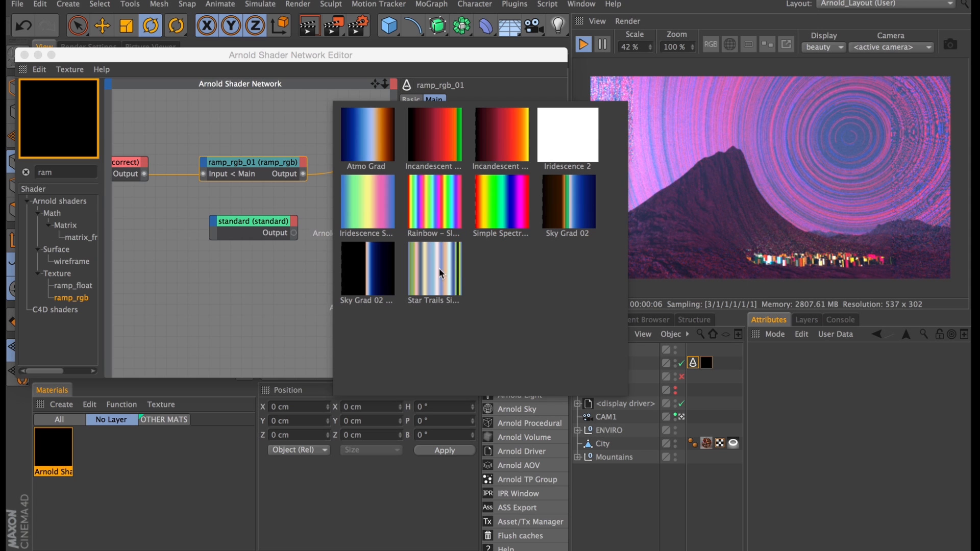
click(433, 271)
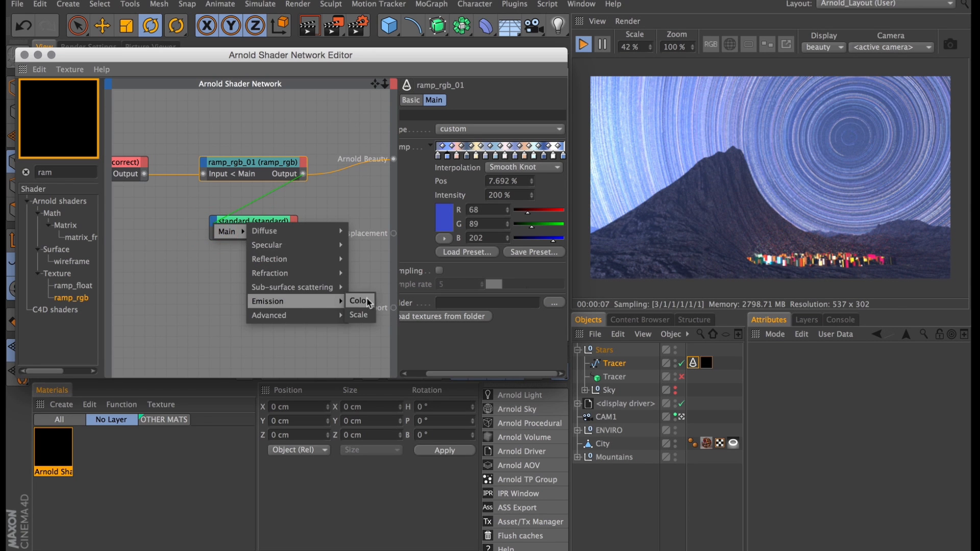
Route ramp_rgb into the standard shader's emission colour and standard's output into Arnold Beauty
click(359, 300)
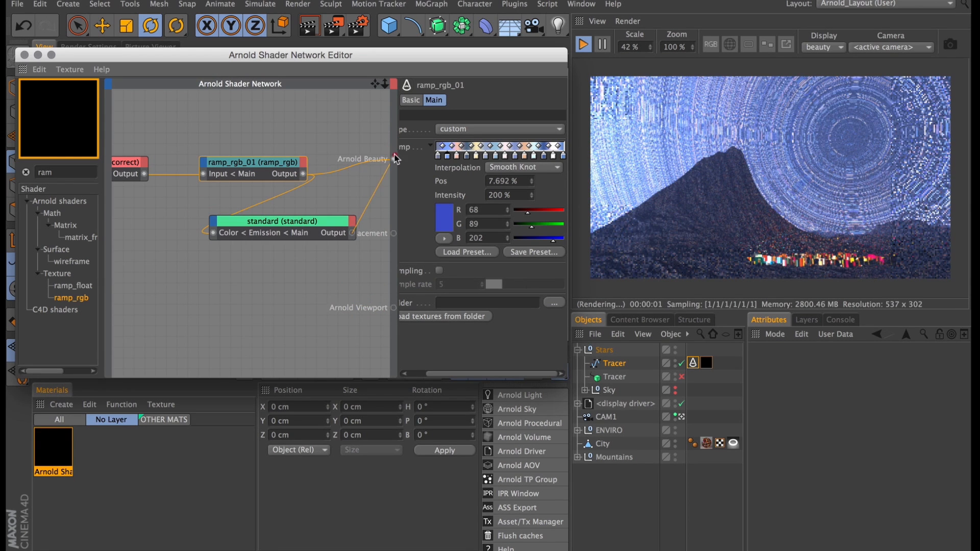
click(281, 220)
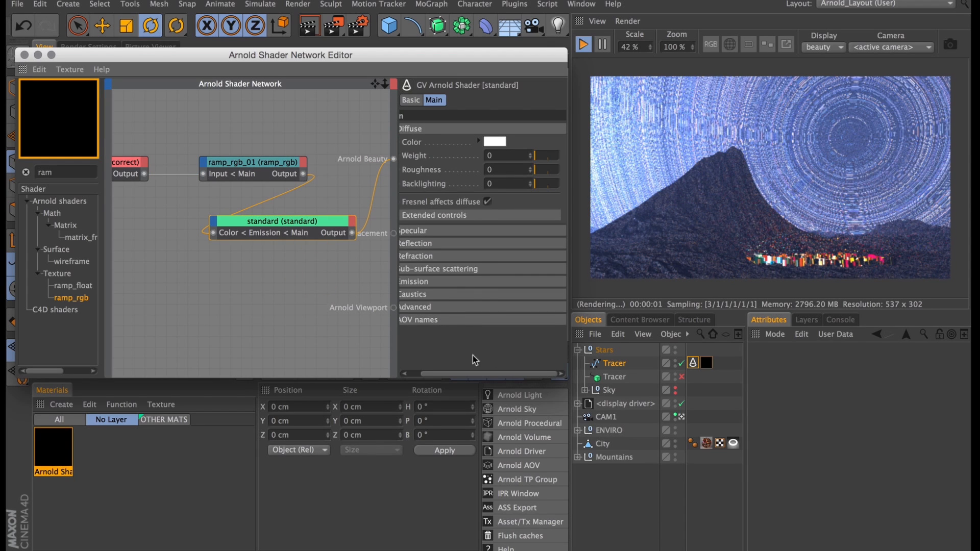
click(413, 281)
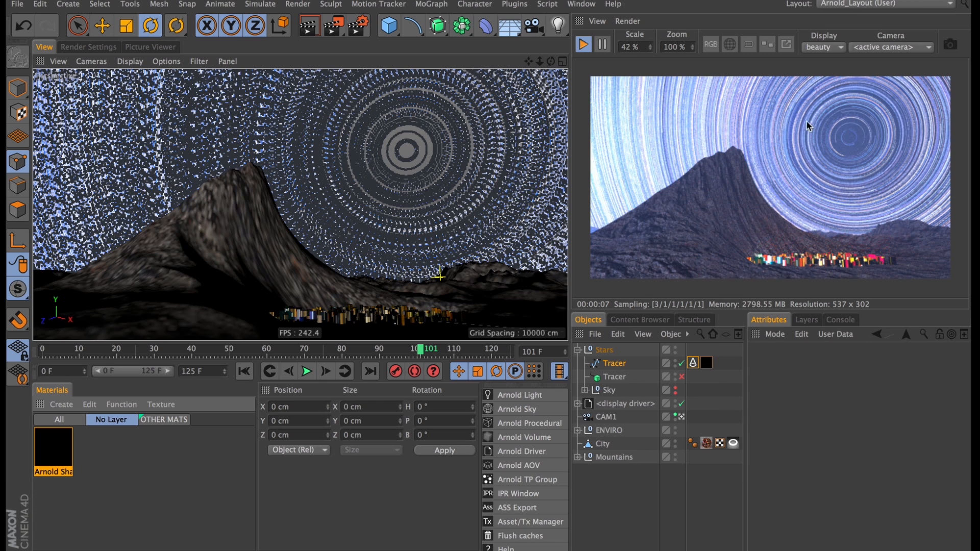
mouse_move(713, 282)
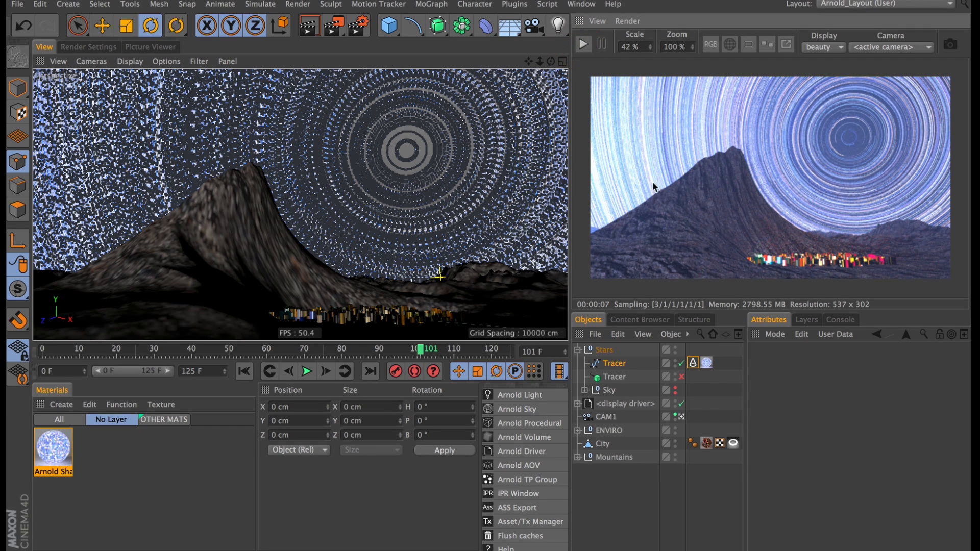
mouse_move(425, 4)
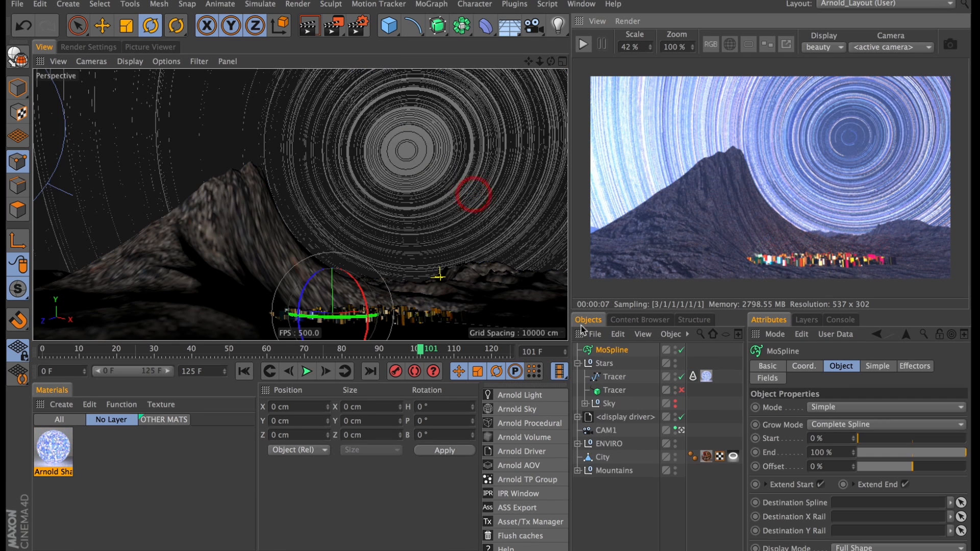
Disable the Tracer's rendering and move its Arnold Parameters and Texture tags onto the MoSpline
click(615, 364)
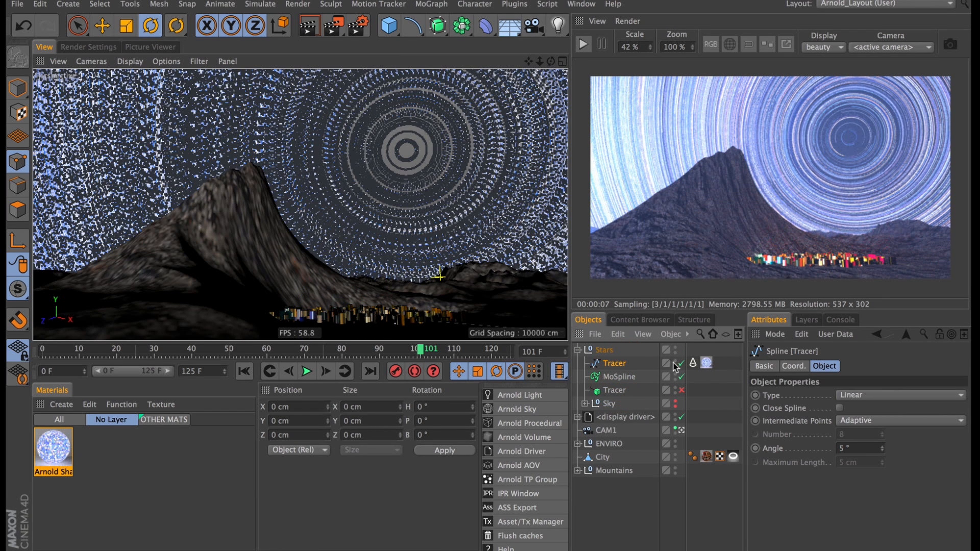
click(582, 43)
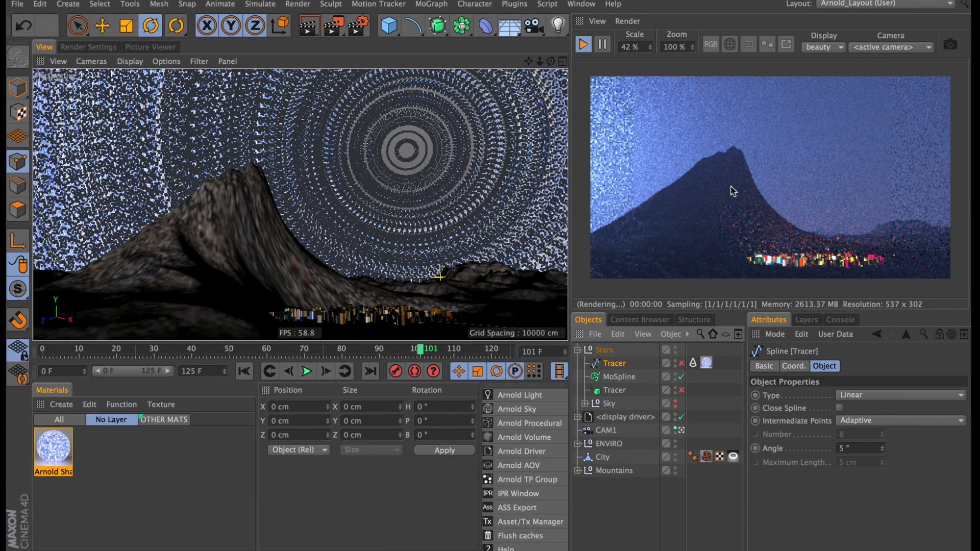
click(682, 363)
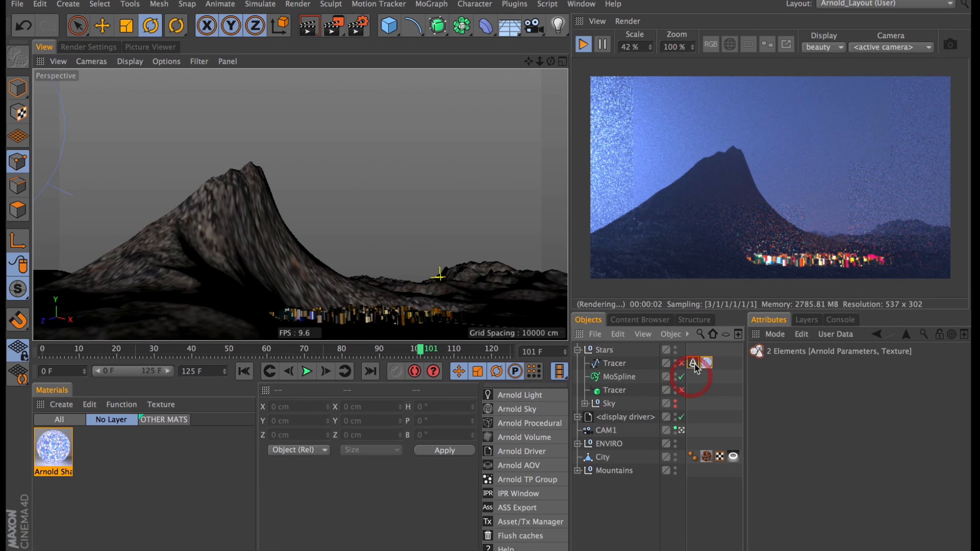
click(619, 376)
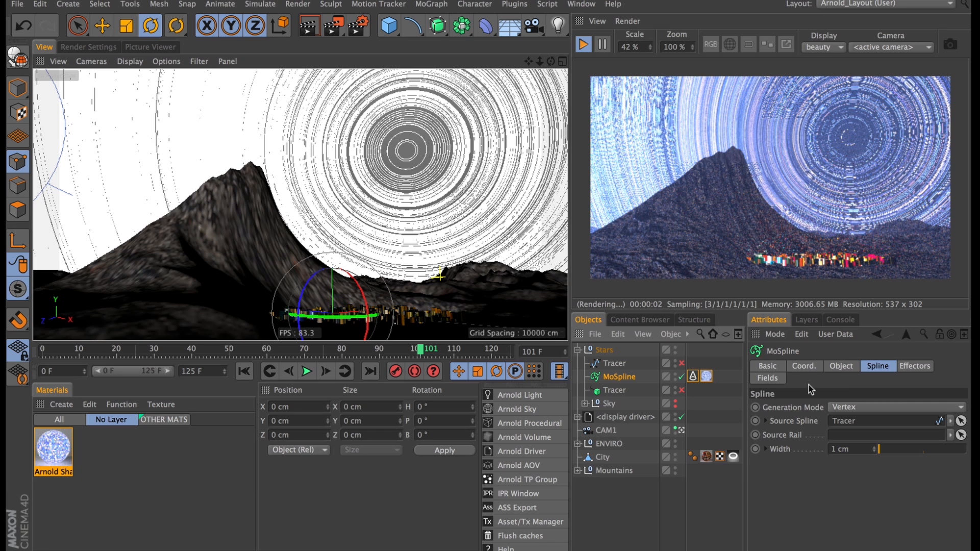
Set the MoSpline's Start and End near 31% with Grow Mode Separate Segments
click(841, 366)
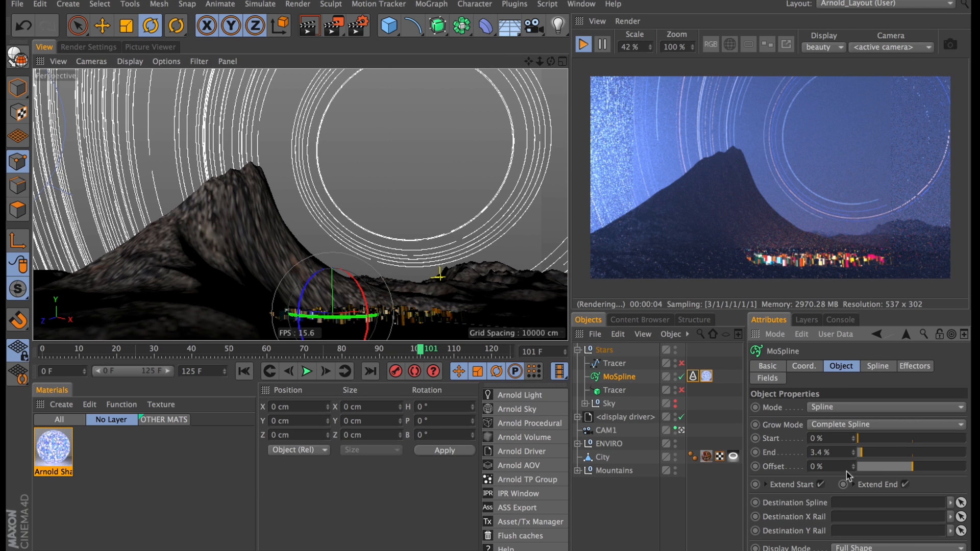
click(885, 424)
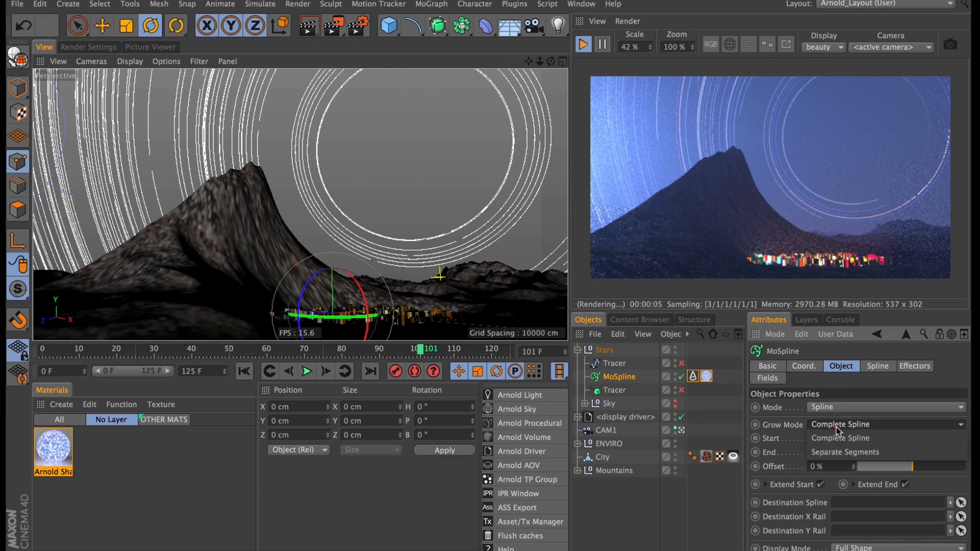
click(845, 452)
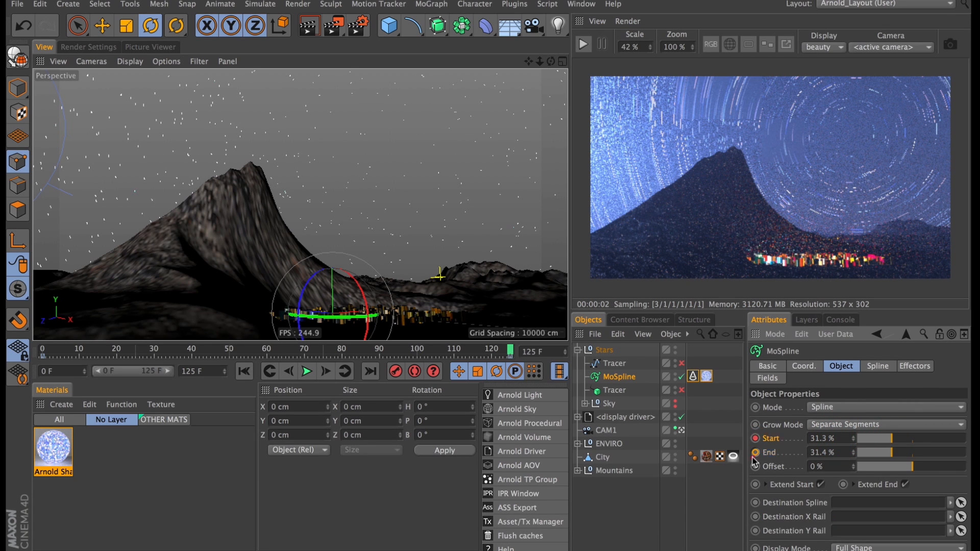
Rewind to frame 0, play the MoSpline start/end animation, then pause
click(309, 371)
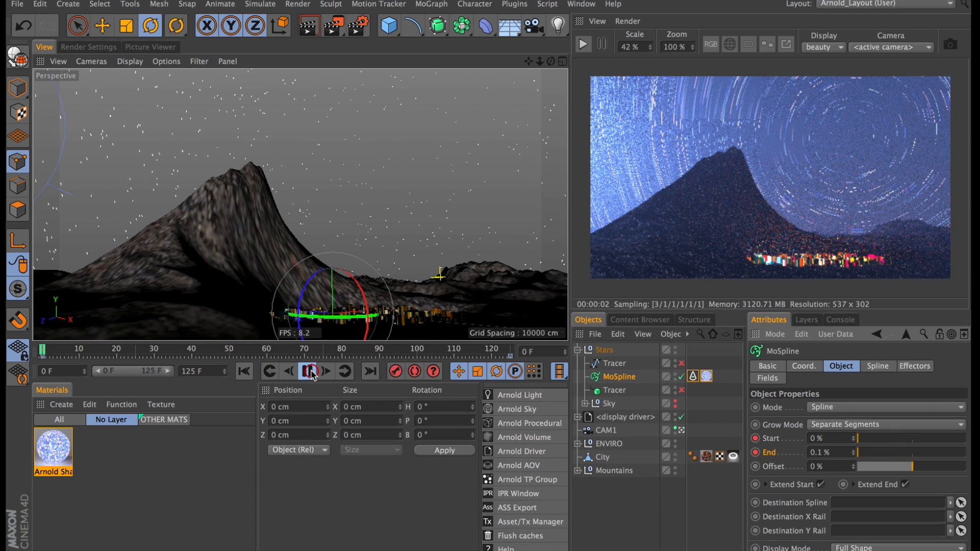
click(308, 371)
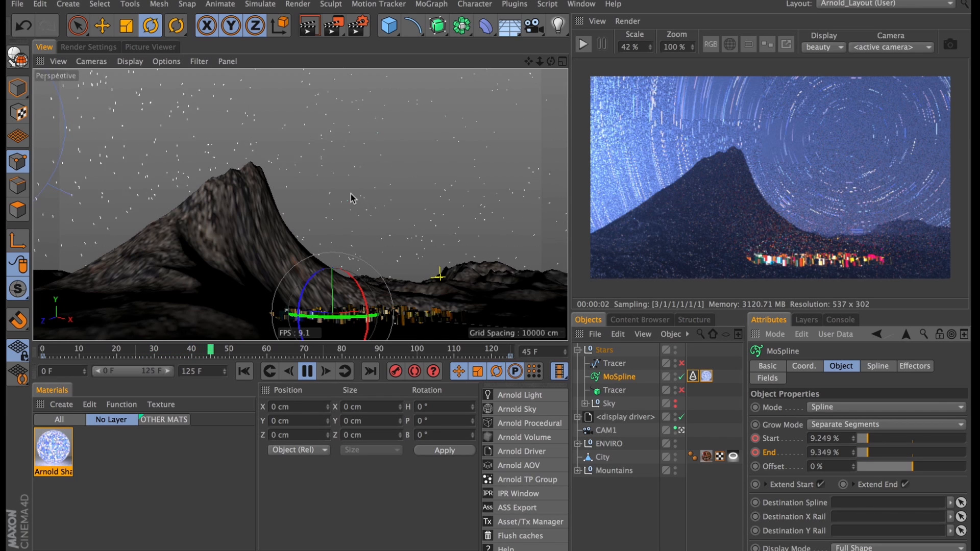
click(325, 371)
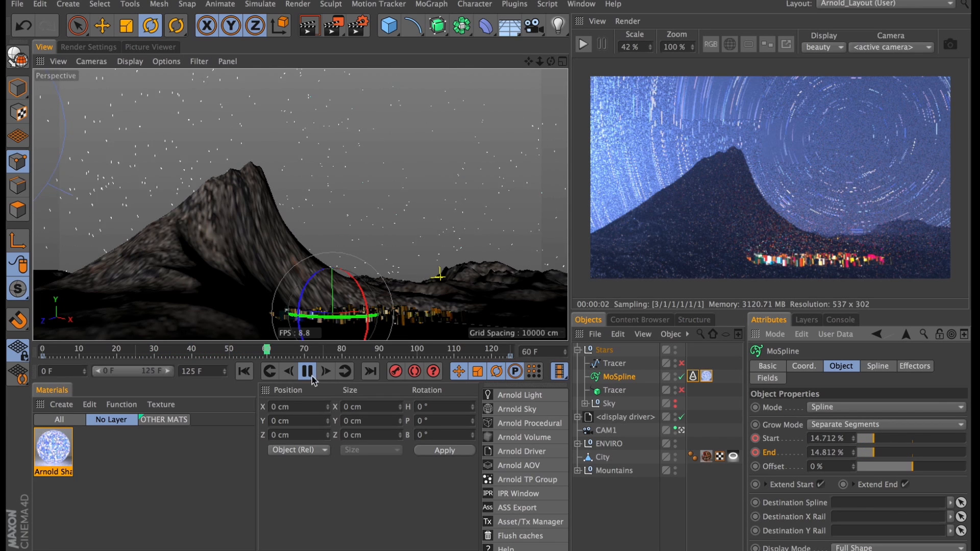
click(307, 371)
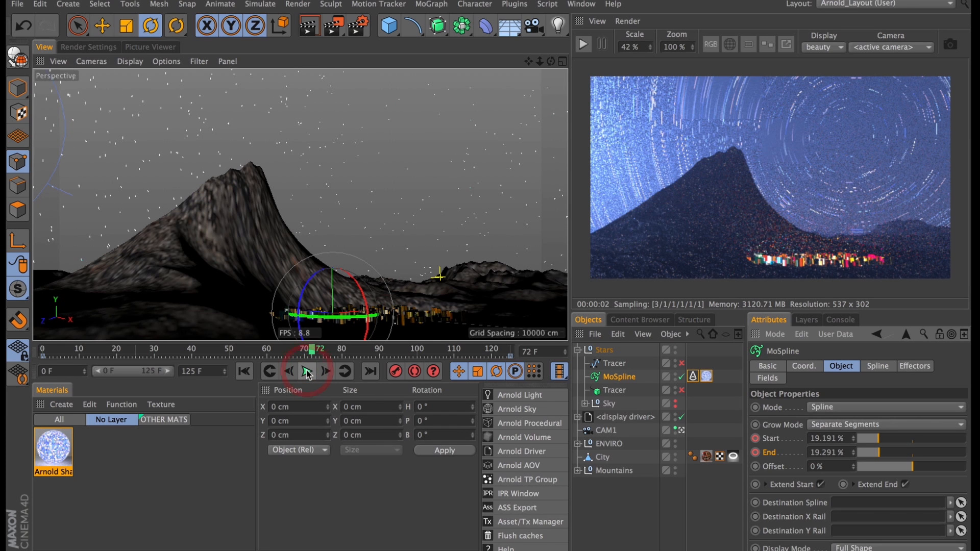
click(307, 372)
text(time)
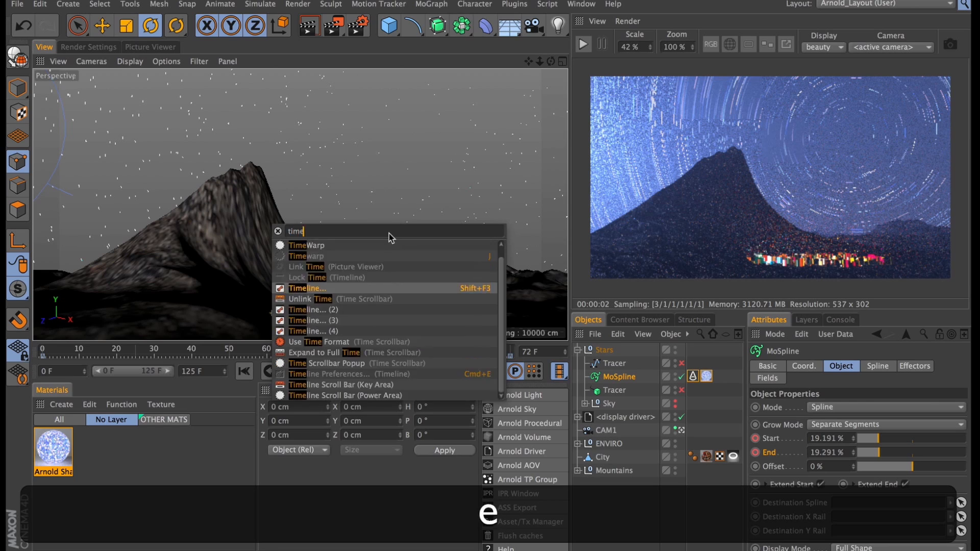
In the Timeline, expand MoSpline's End track and disable Auto Tangents on its frame 0 key
click(307, 288)
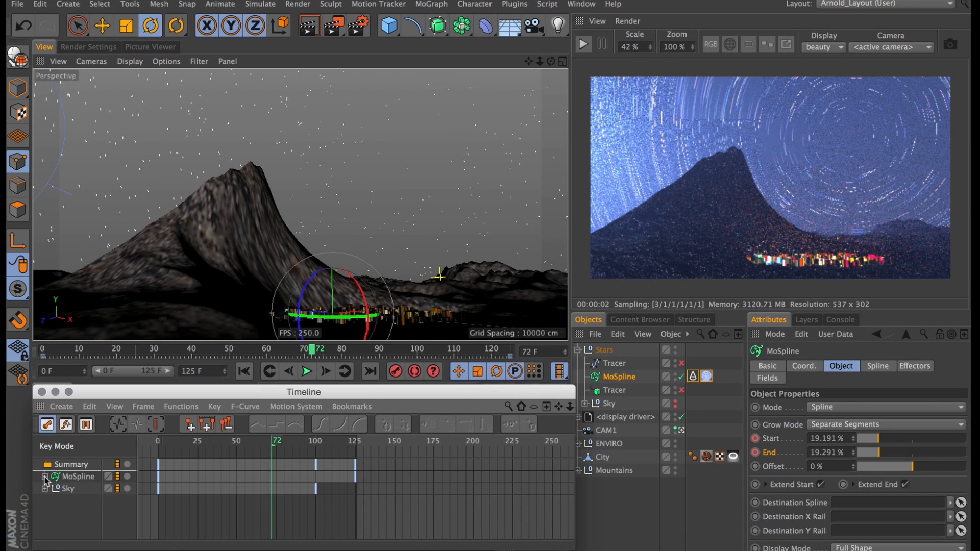
click(45, 476)
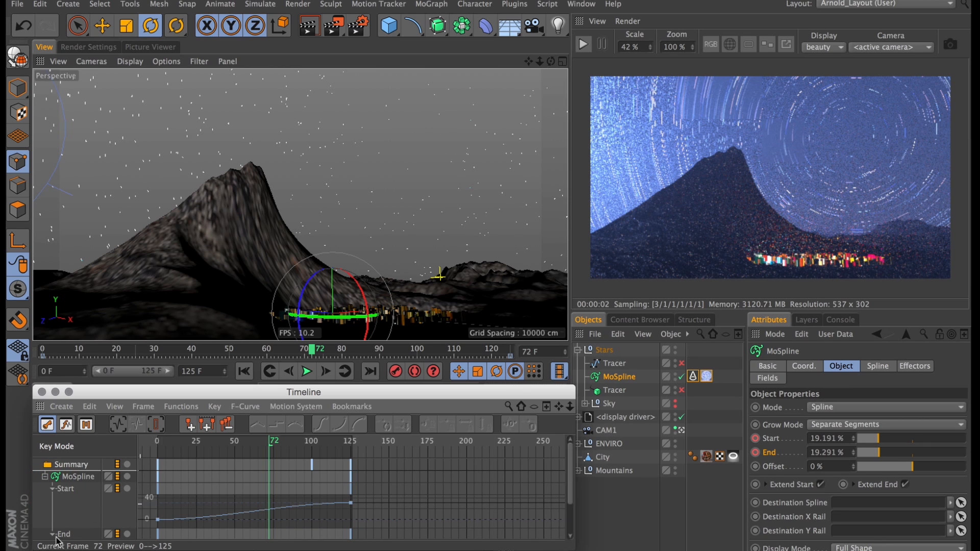
click(64, 488)
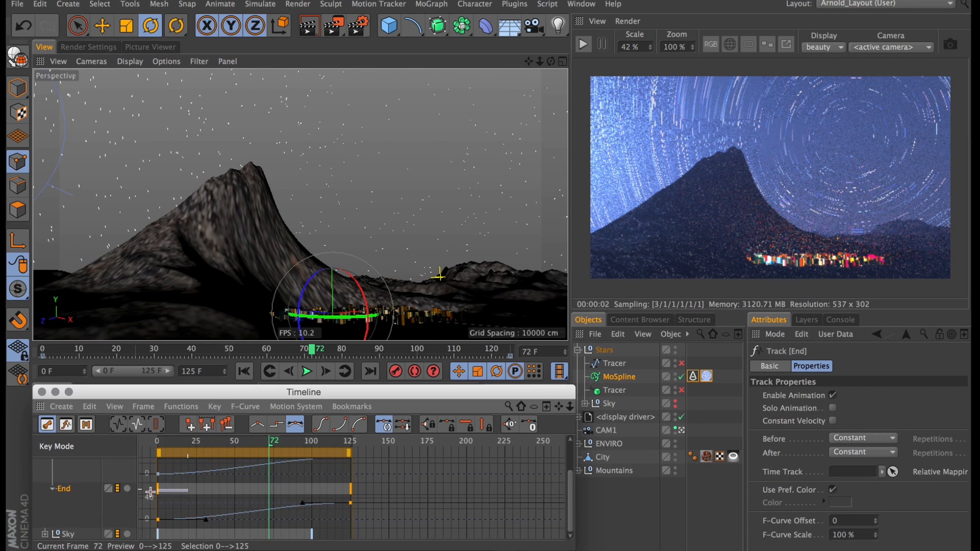
click(157, 454)
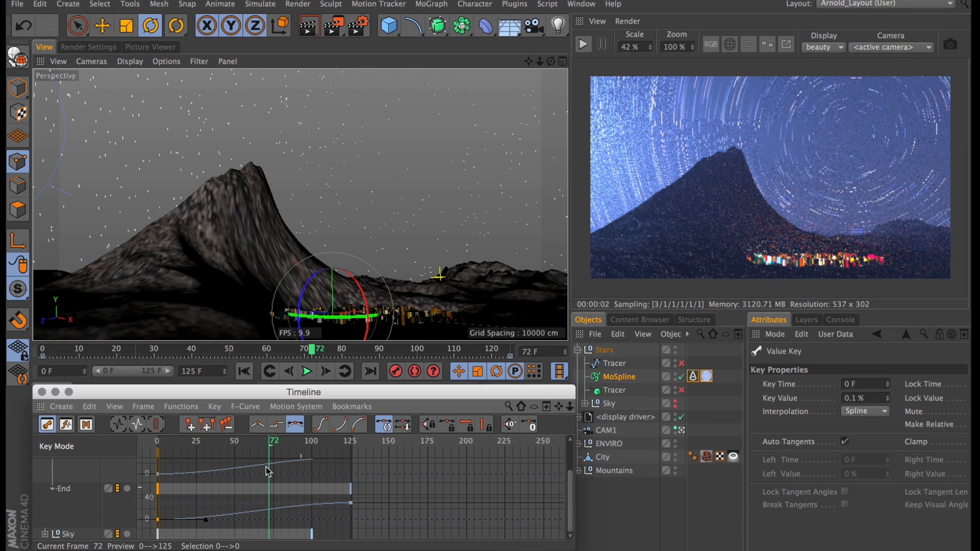
click(179, 441)
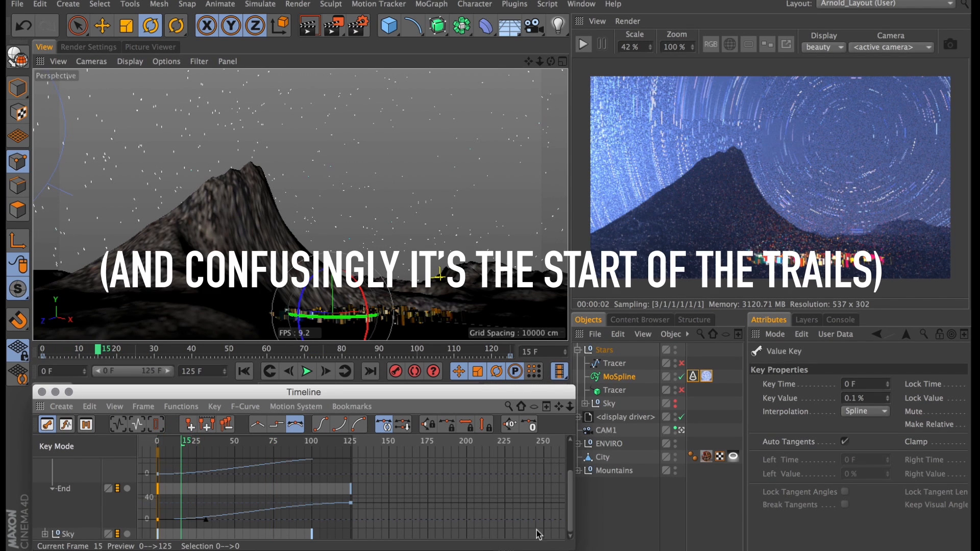
click(835, 442)
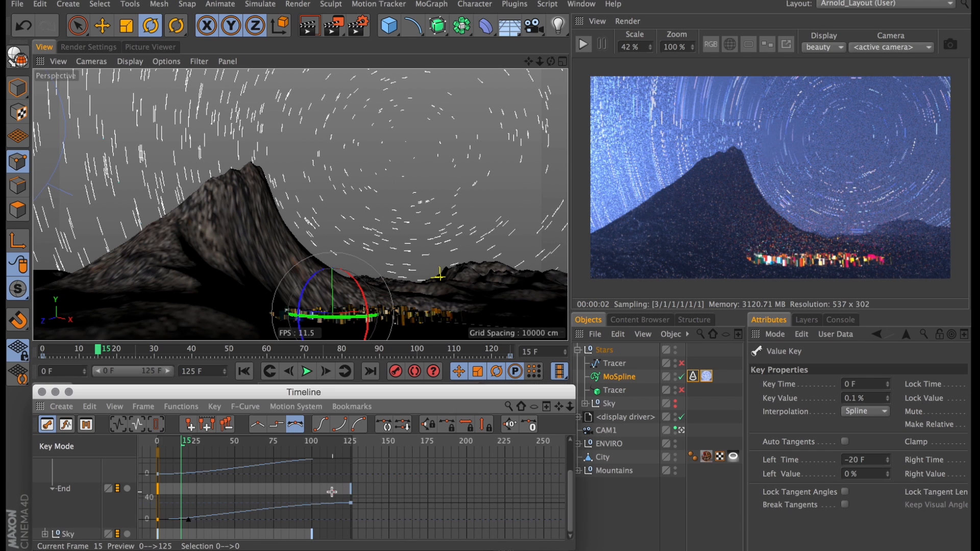
Set the frame 125 End key to 31.3% and play the growing trails
click(352, 492)
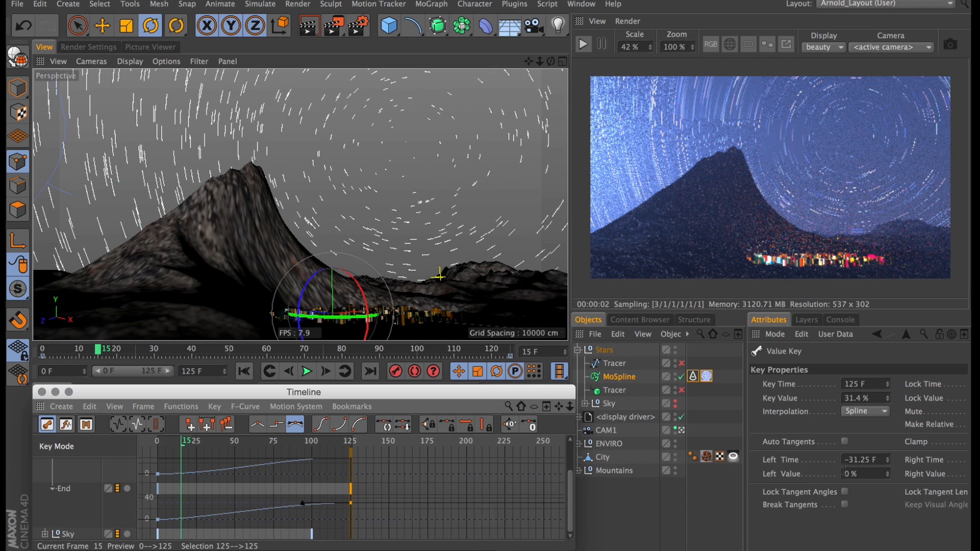
triple_click(863, 459)
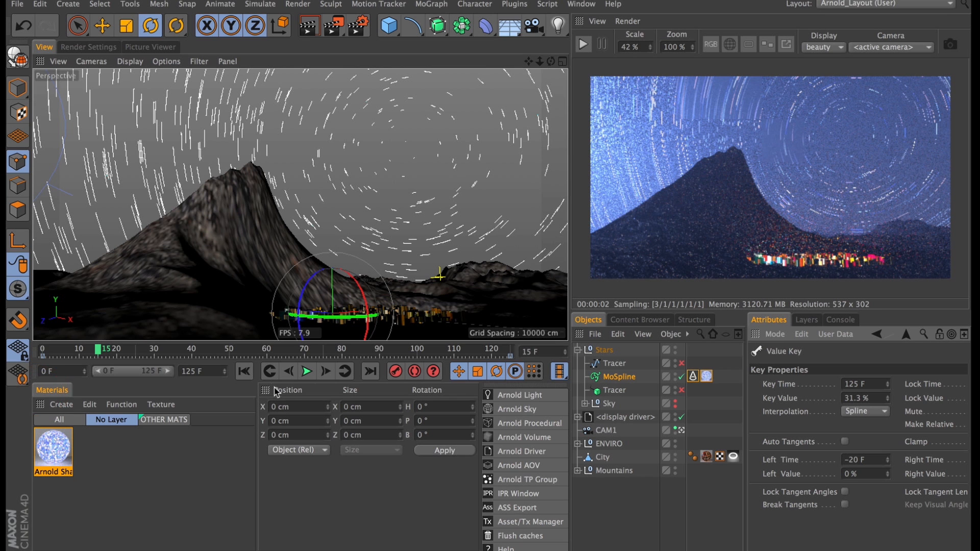
click(305, 371)
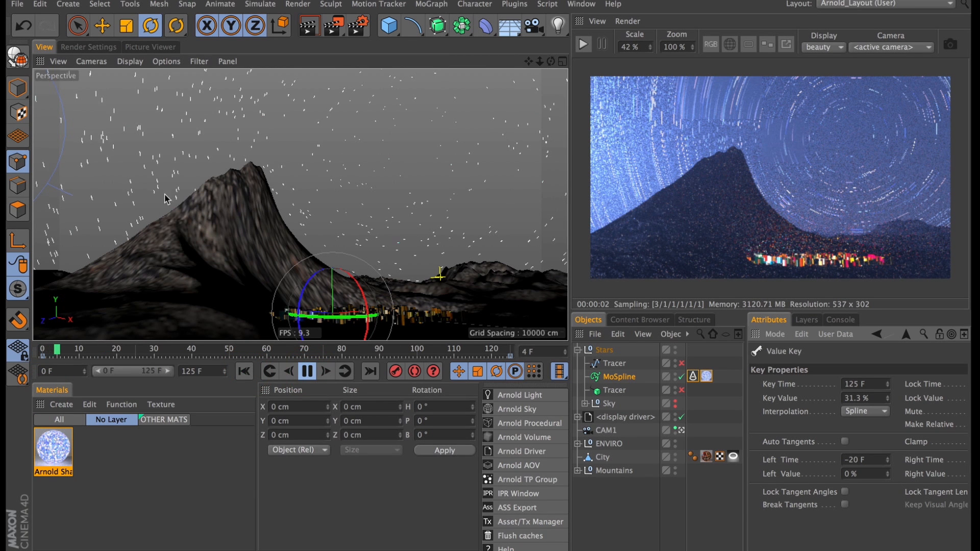